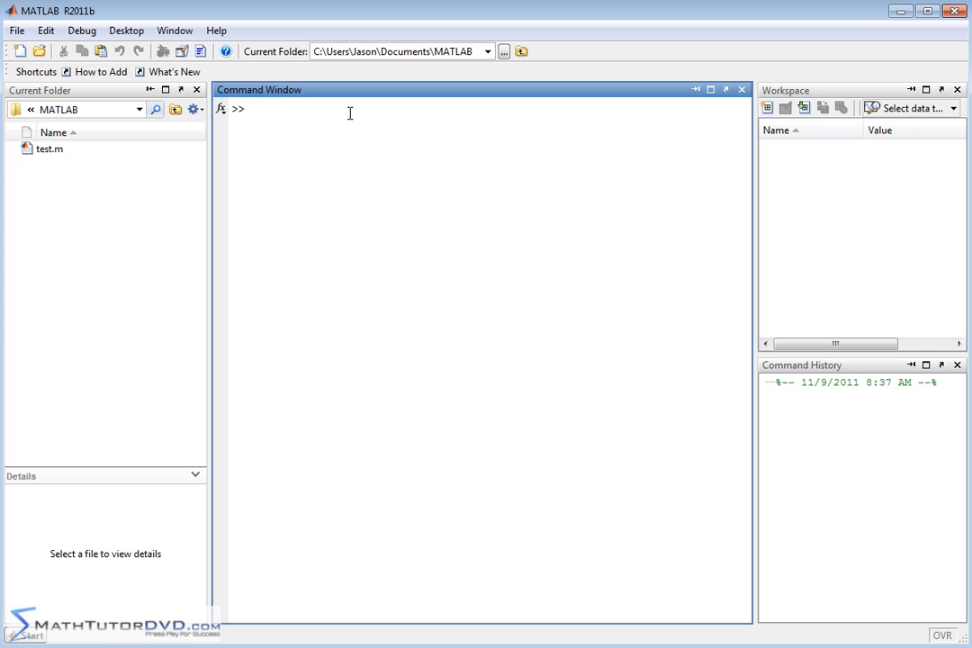
- Type B=[3 -5 3 7;5 5 -7 -8;0 1 2 3] at the prompt without running it
type("matrix")
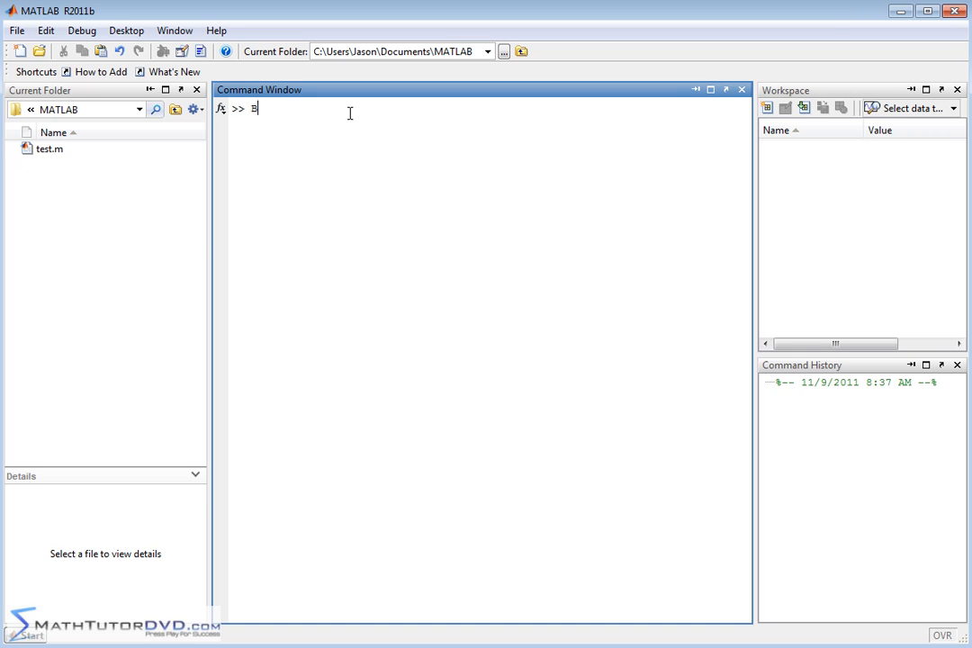
type("=[")
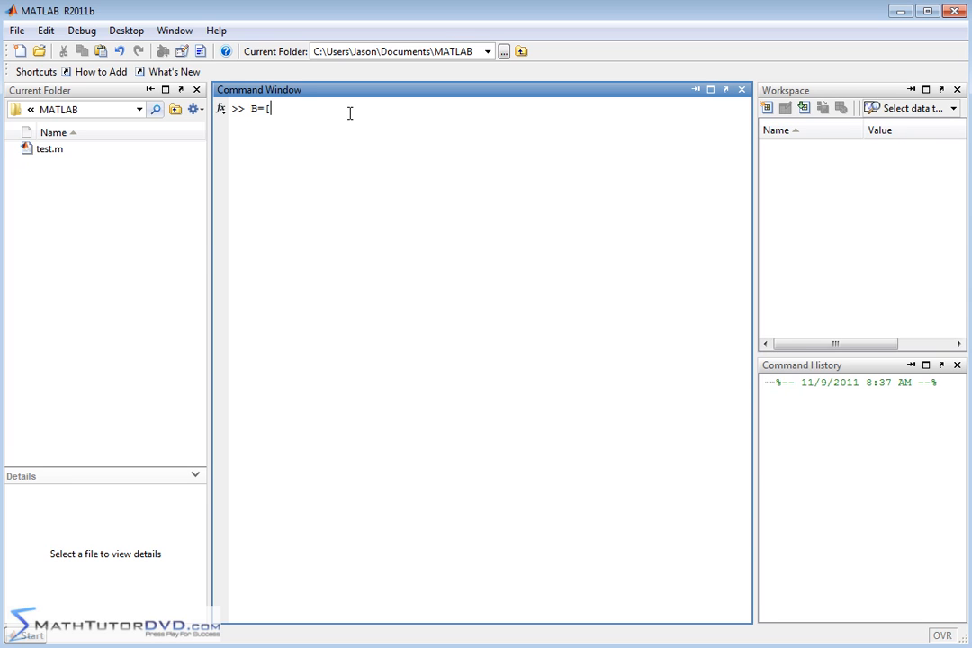
type("3 -5")
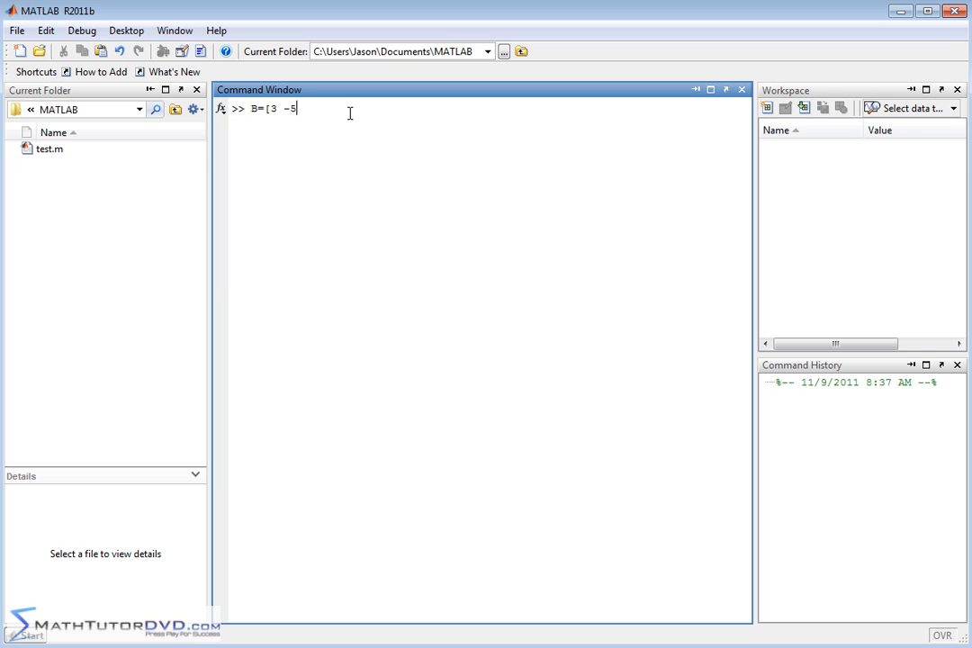
type("3 7")
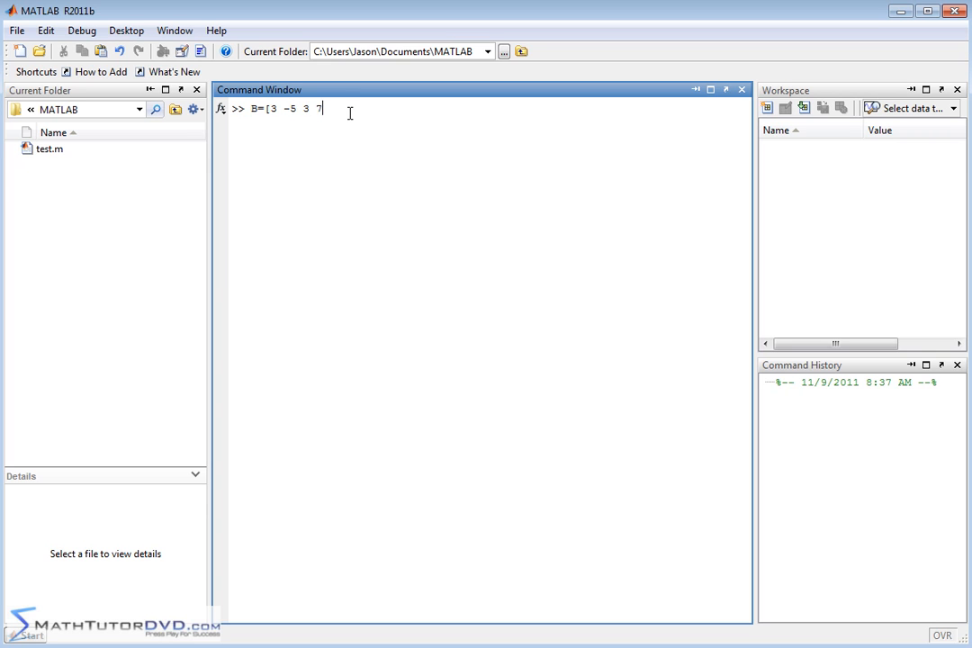
type(";5 5")
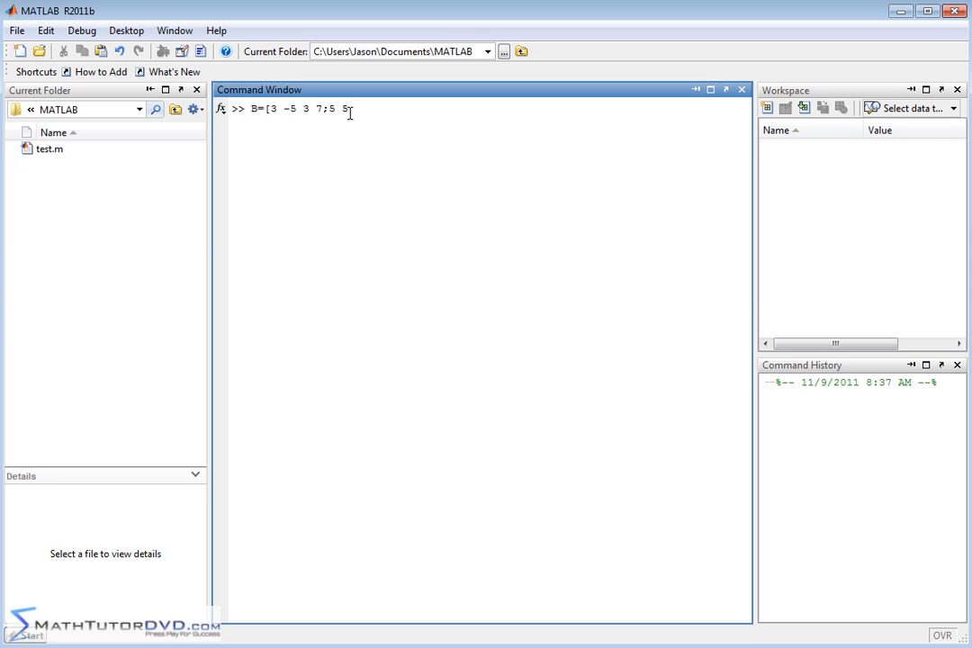
type("-7 -8")
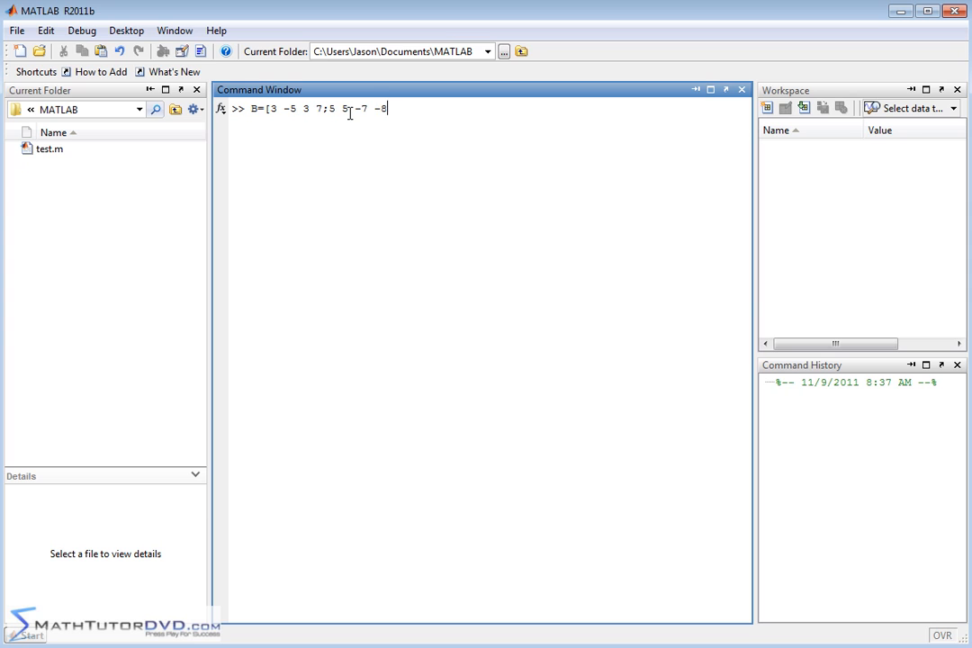
type(";")
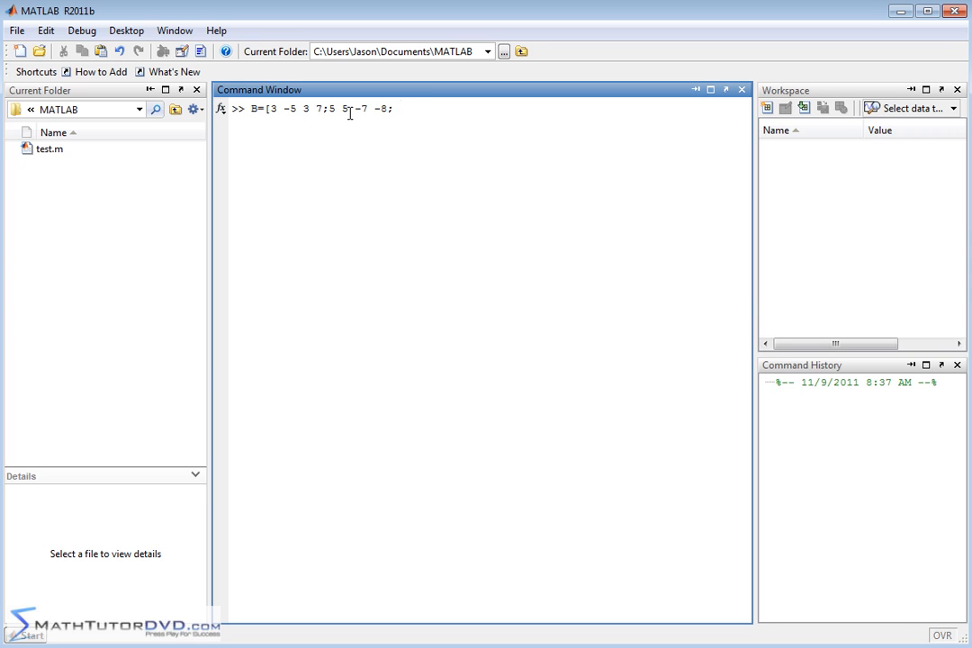
type("0")
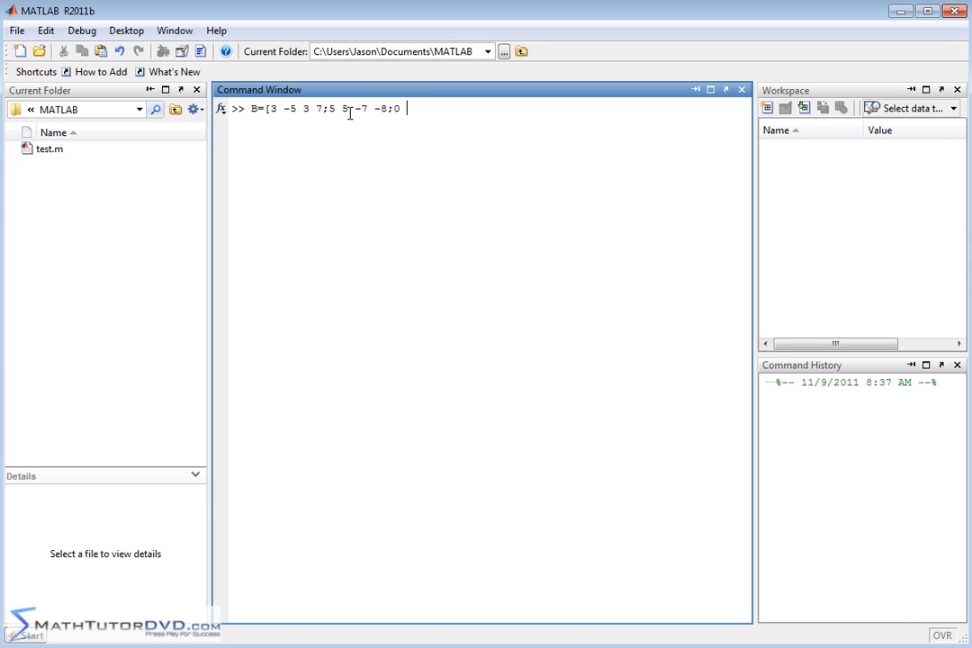
type("1 2 3]")
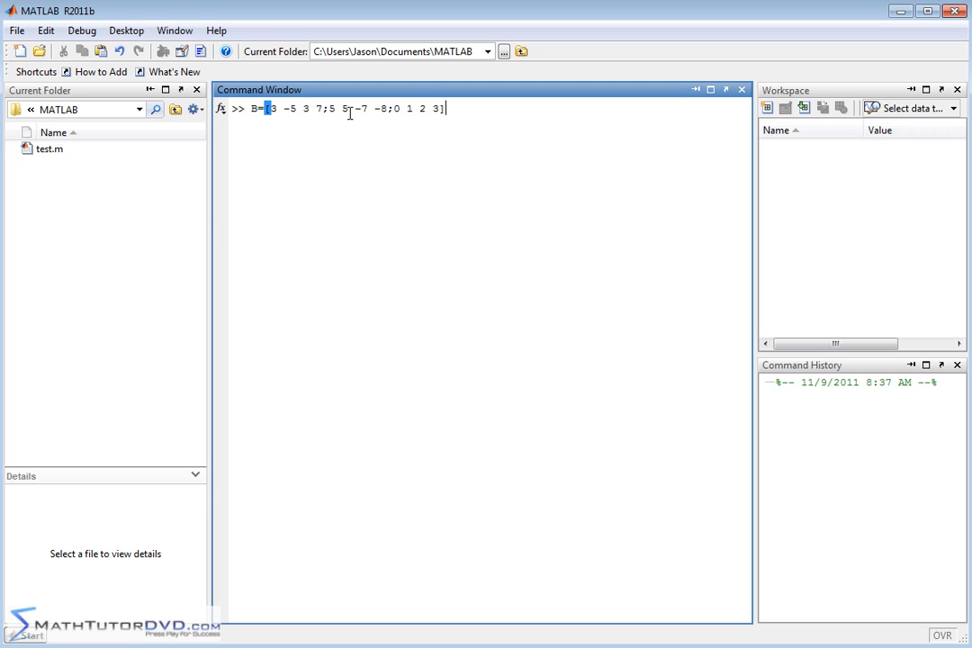
- Run the definition to create the 3-by-4 matrix B, then type B'
key("enter")
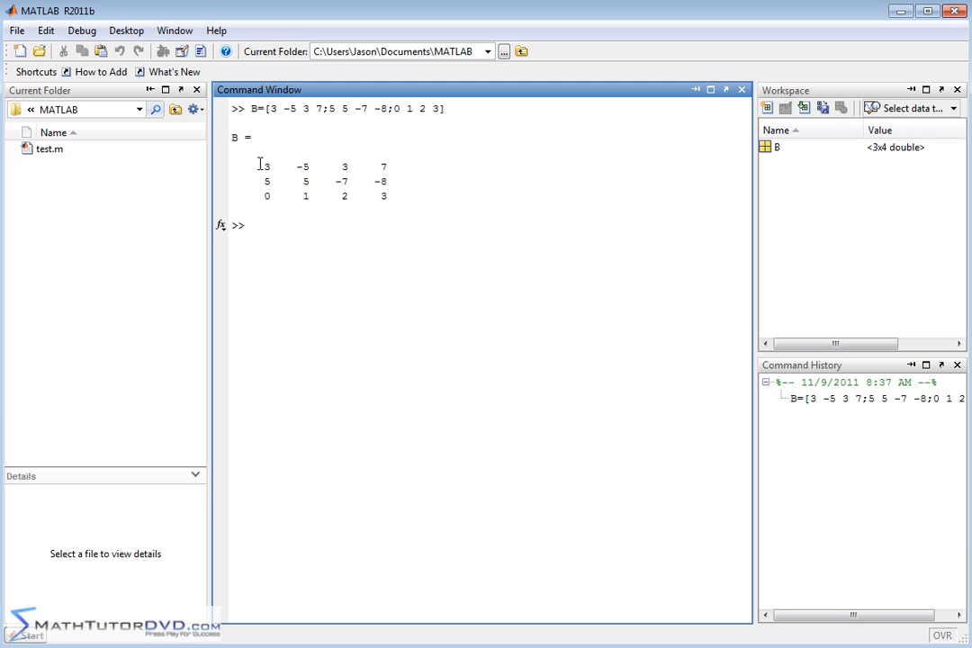
mouse_move(401, 175)
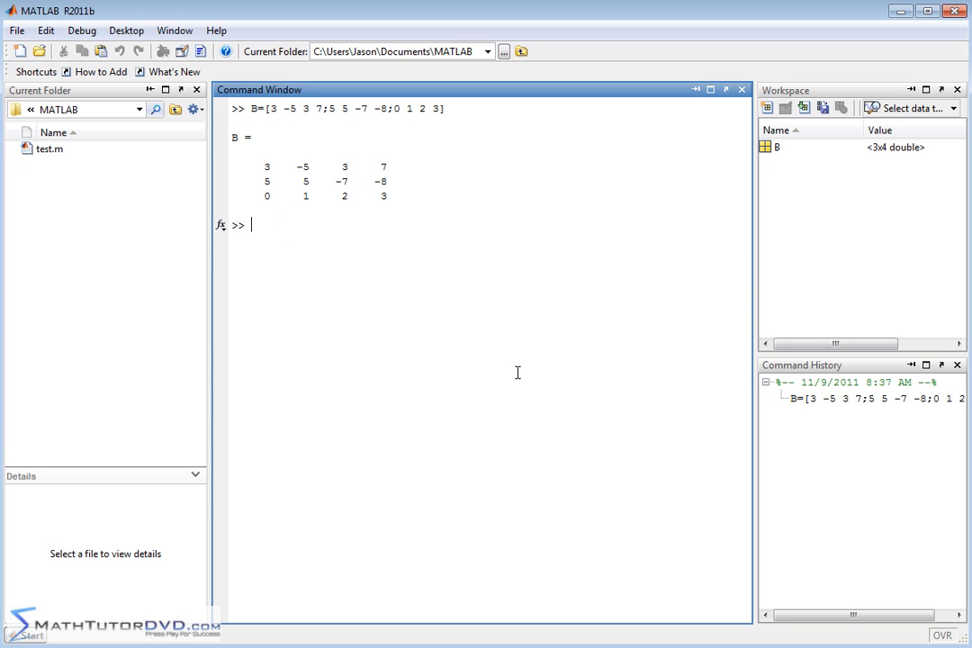
type("B")
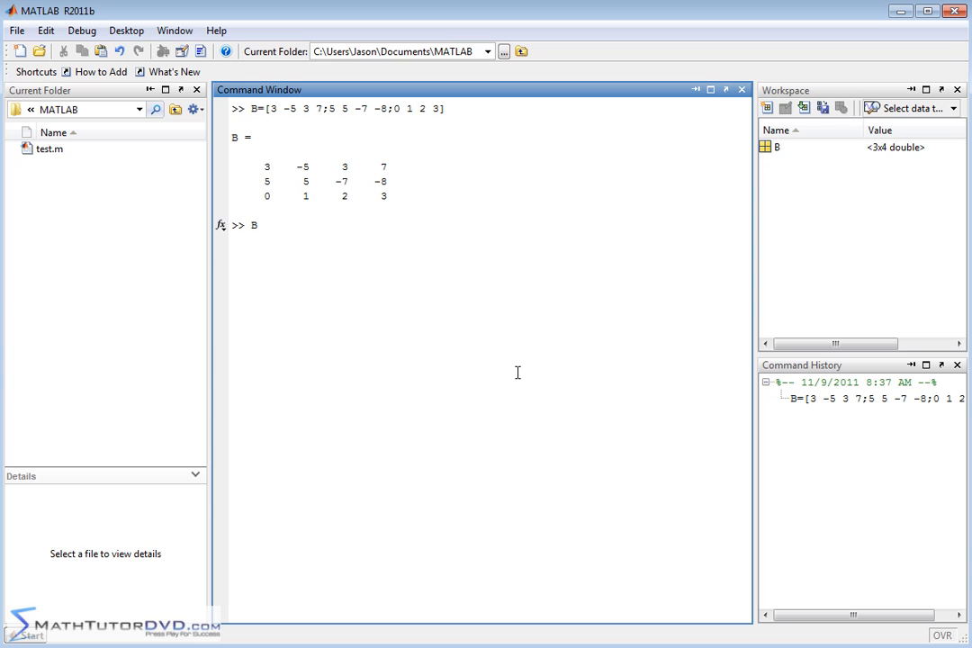
type("'")
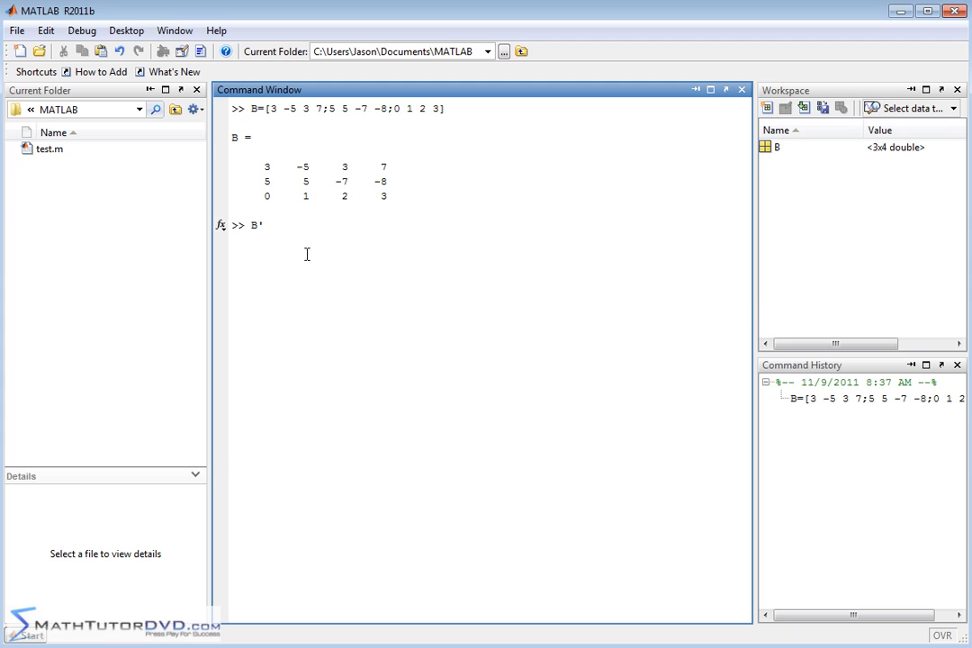
- Evaluate B' to display the 4-by-3 transpose as ans
key("enter")
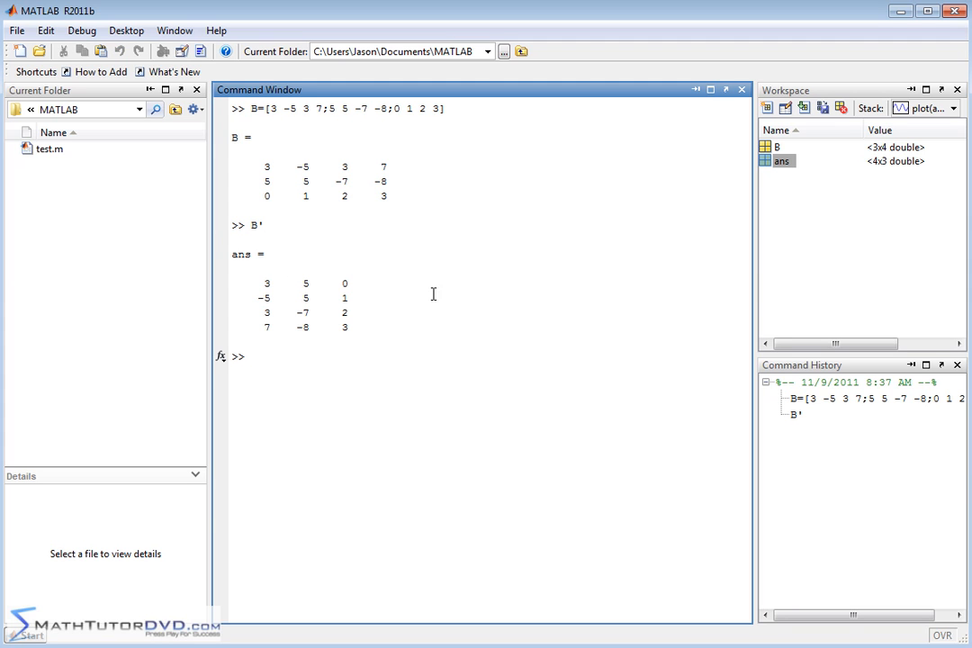
mouse_move(444, 253)
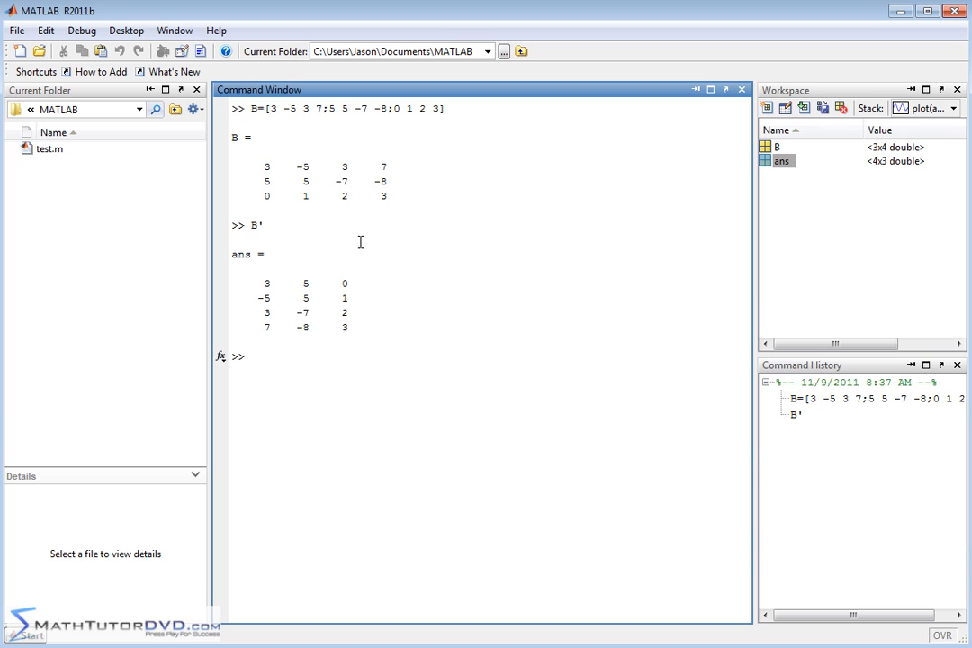
mouse_move(364, 197)
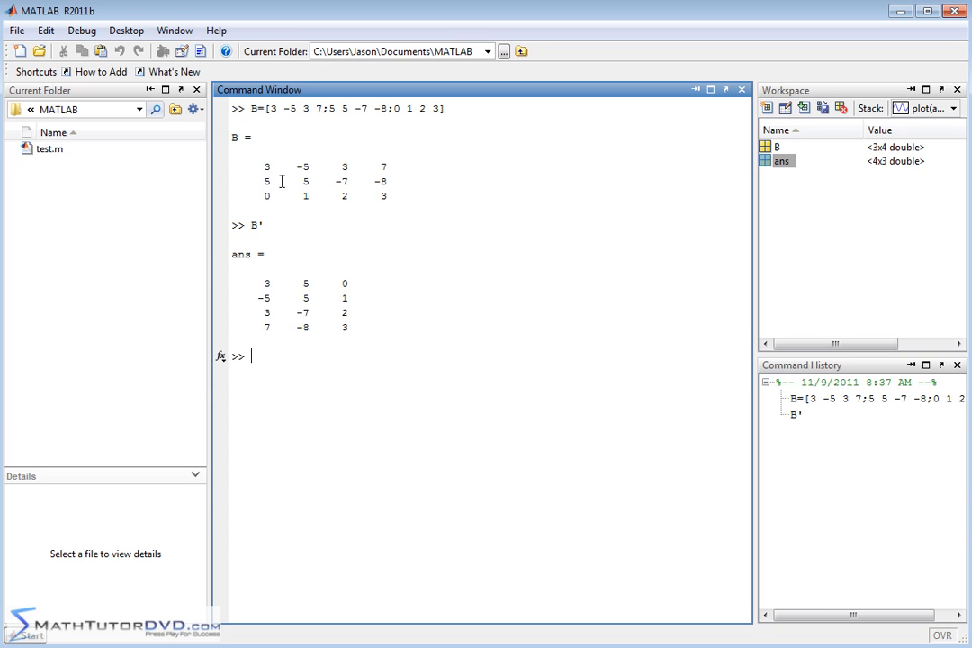
mouse_move(329, 172)
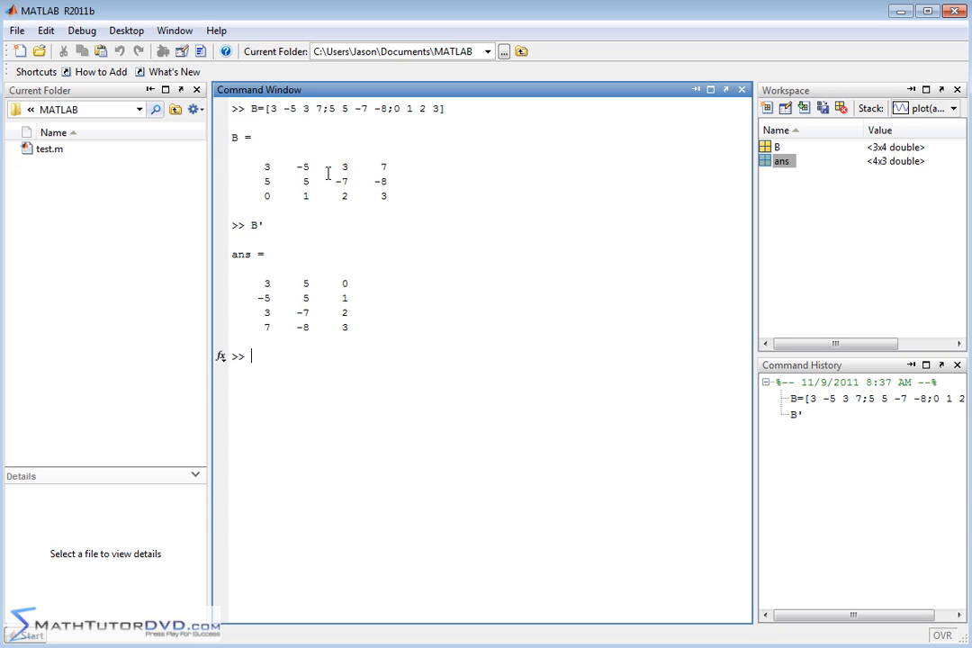
mouse_move(375, 172)
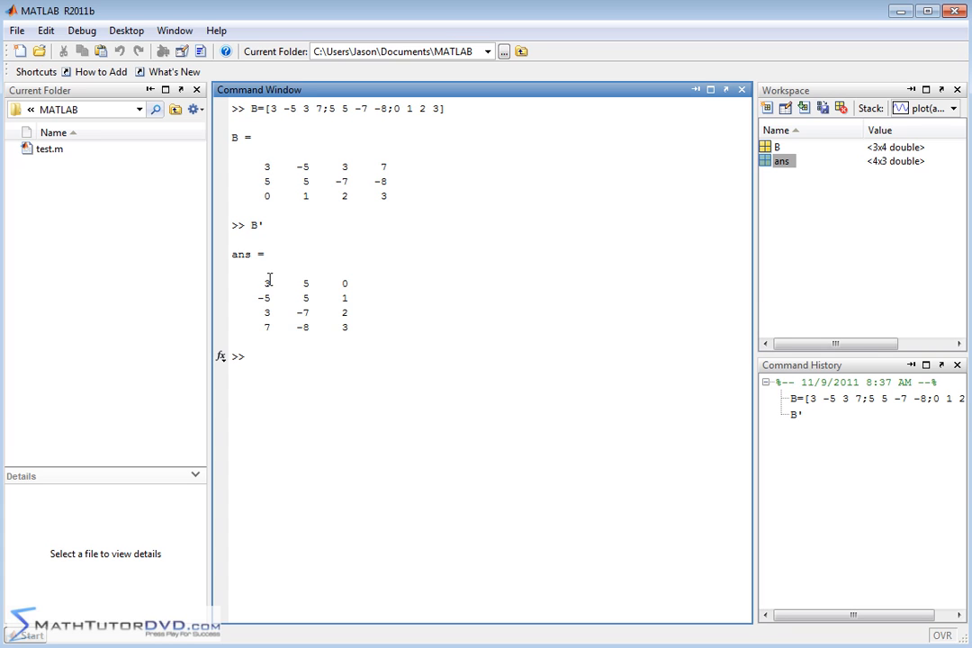
mouse_move(313, 339)
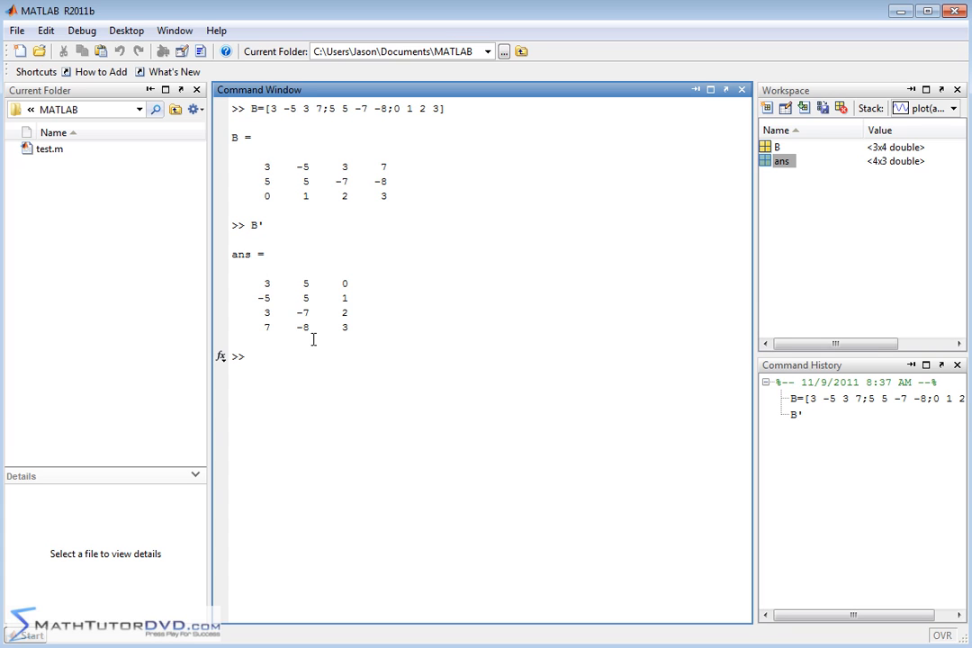
mouse_move(283, 358)
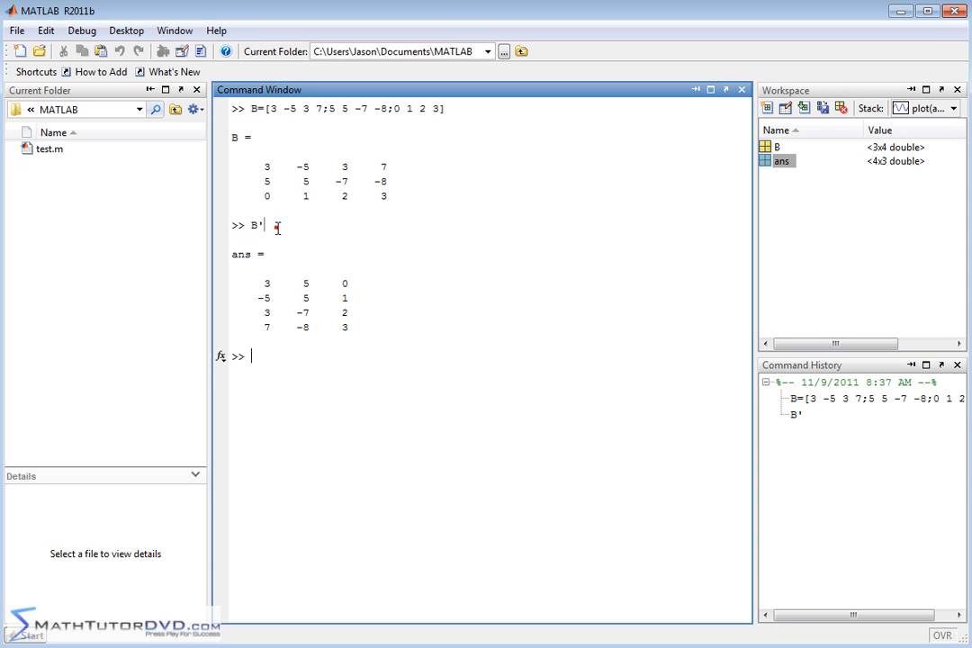
mouse_move(325, 355)
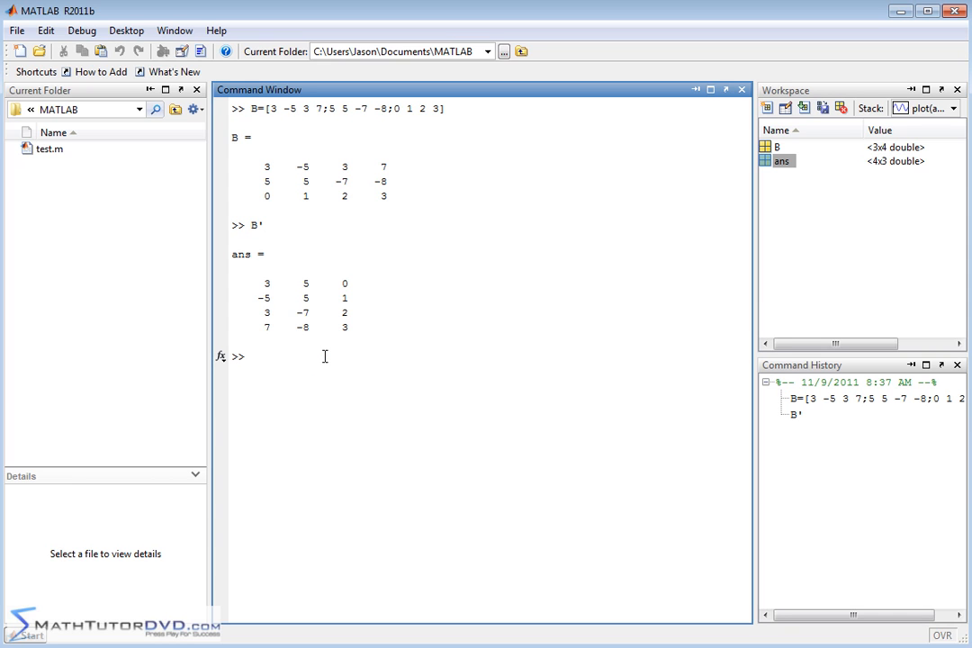
- Clear the window with clc, enter diag(B) for 3, 5, 2, and mark the 2
type("clc")
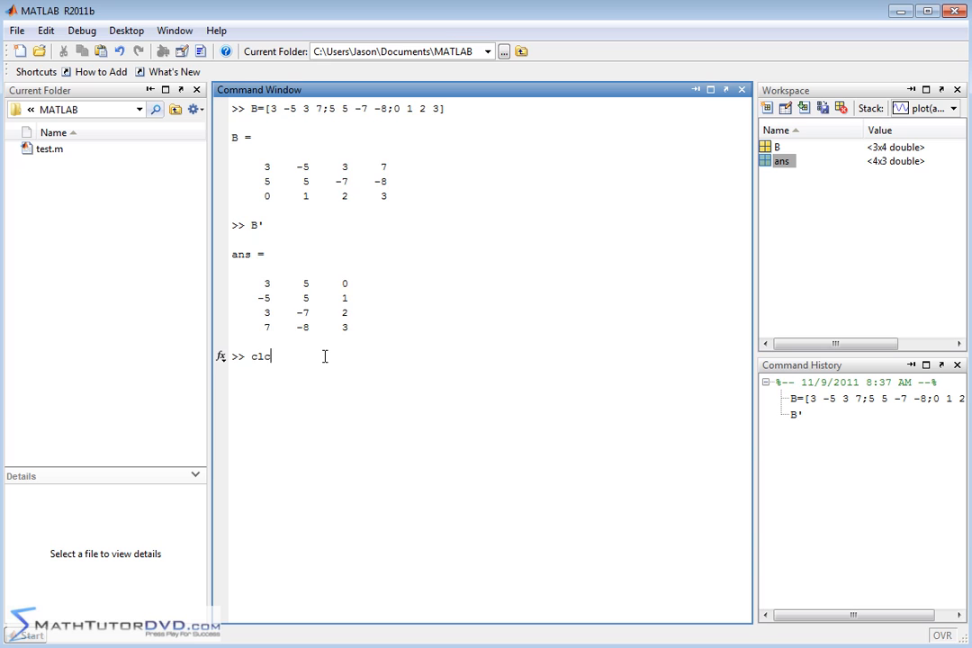
type("B")
key("enter")
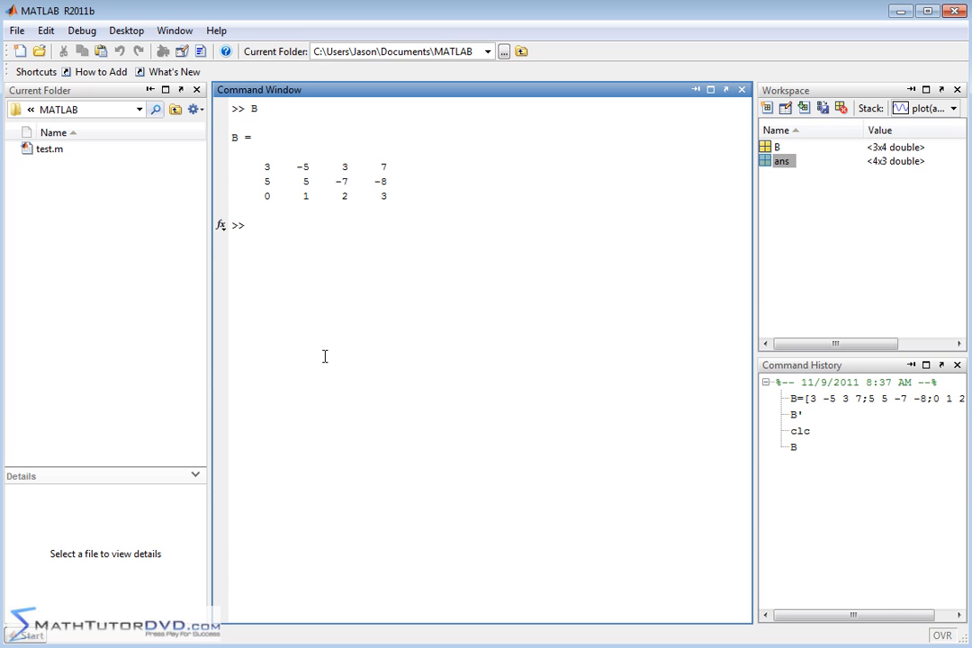
type("c")
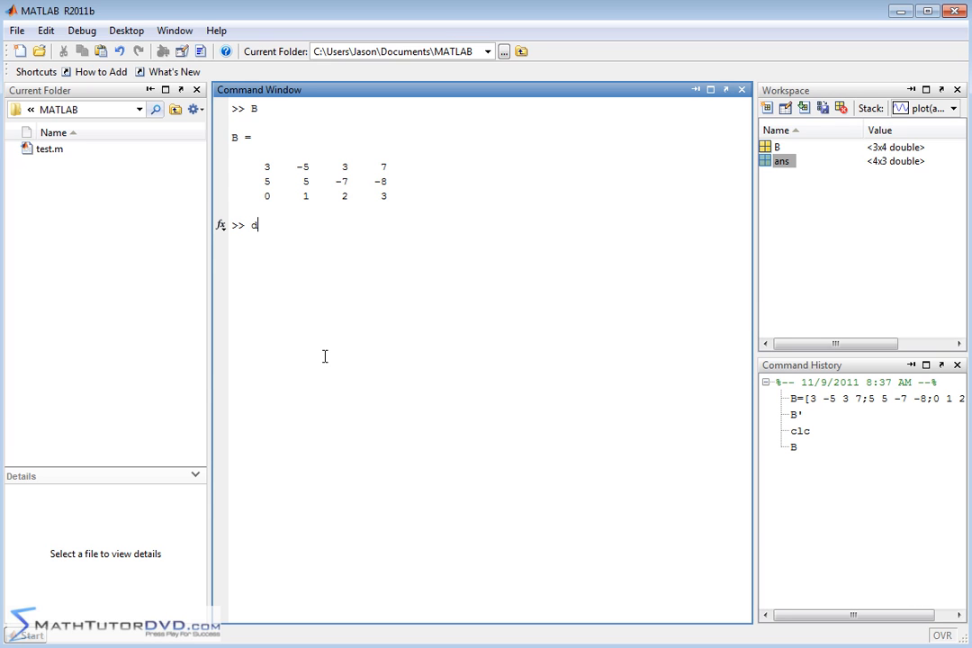
type("iag")
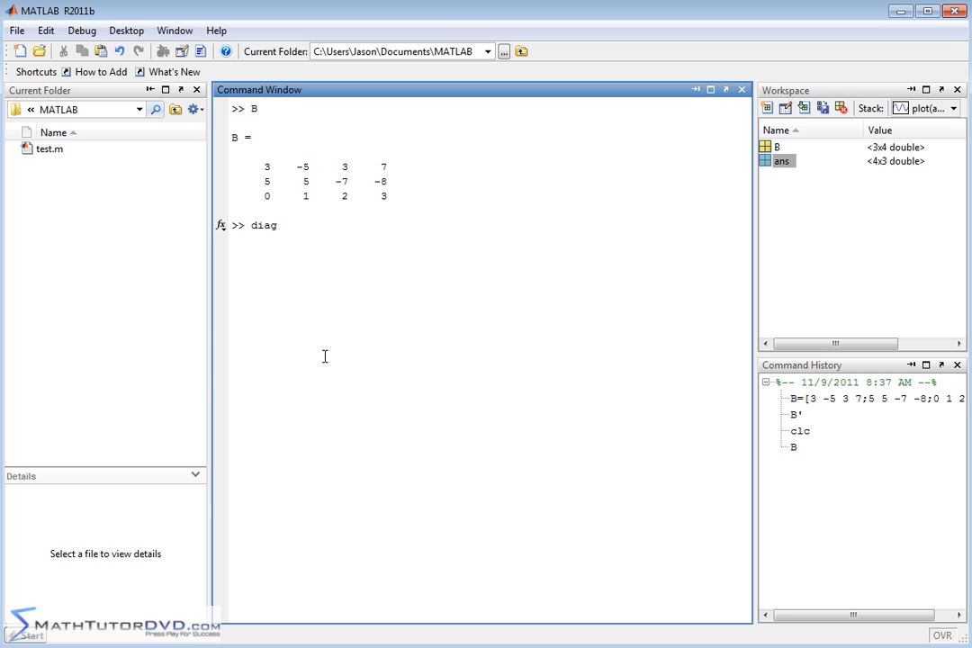
type("(")
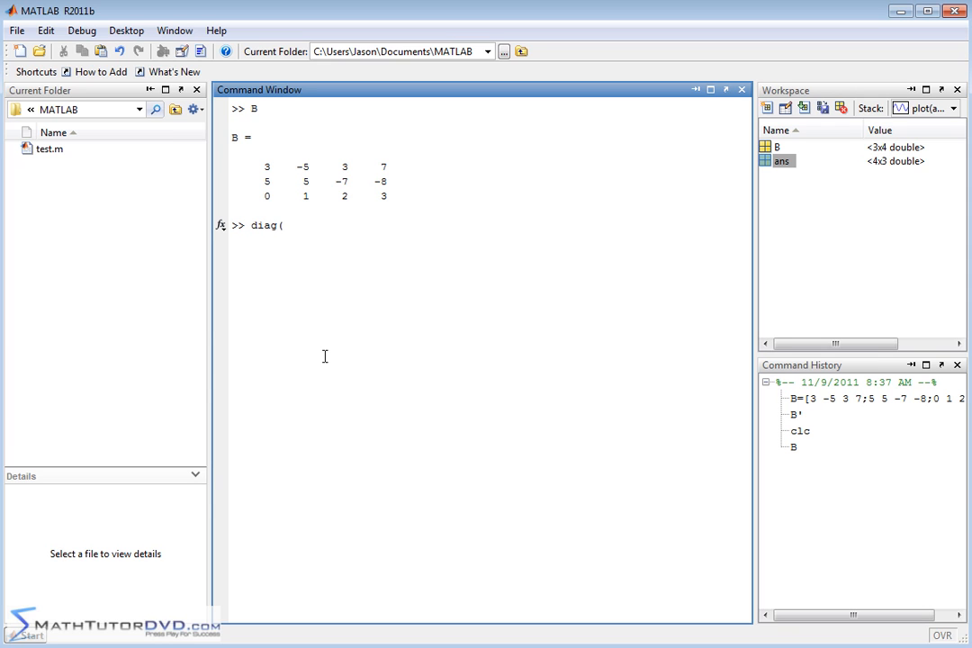
type("B)")
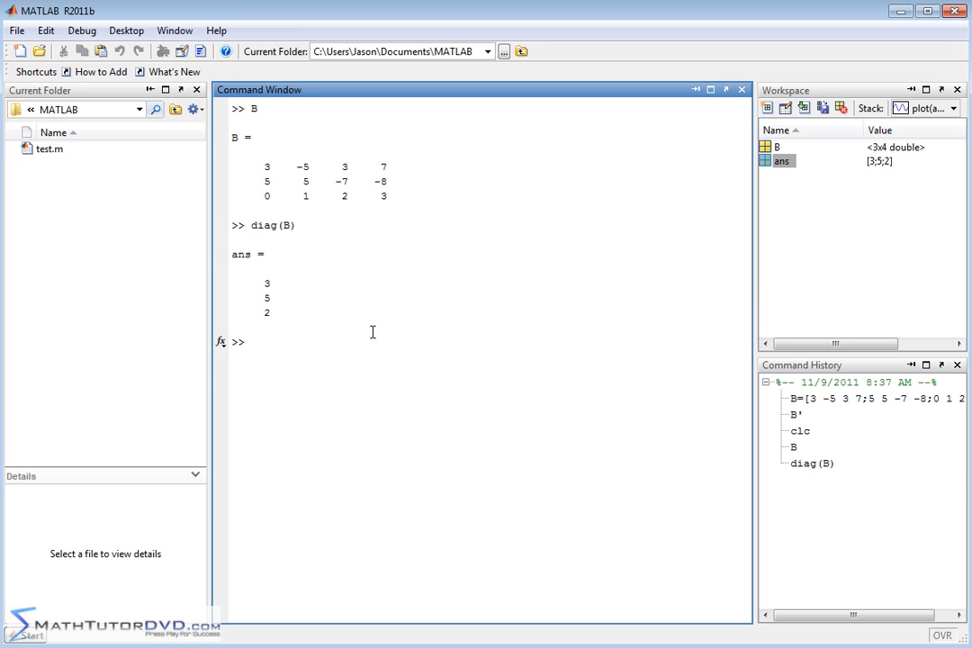
mouse_move(283, 324)
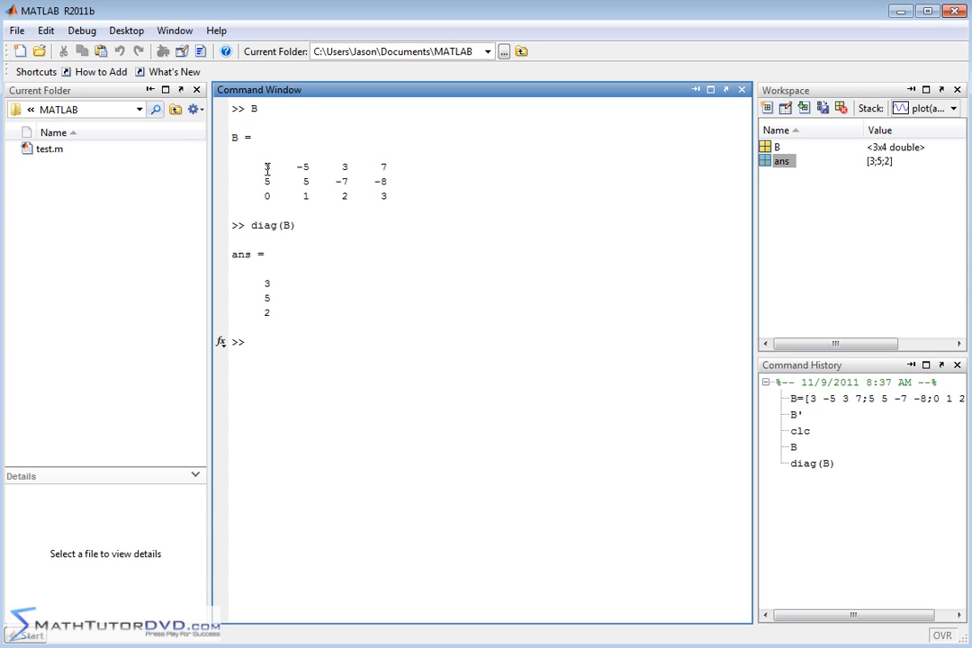
double_click(303, 180)
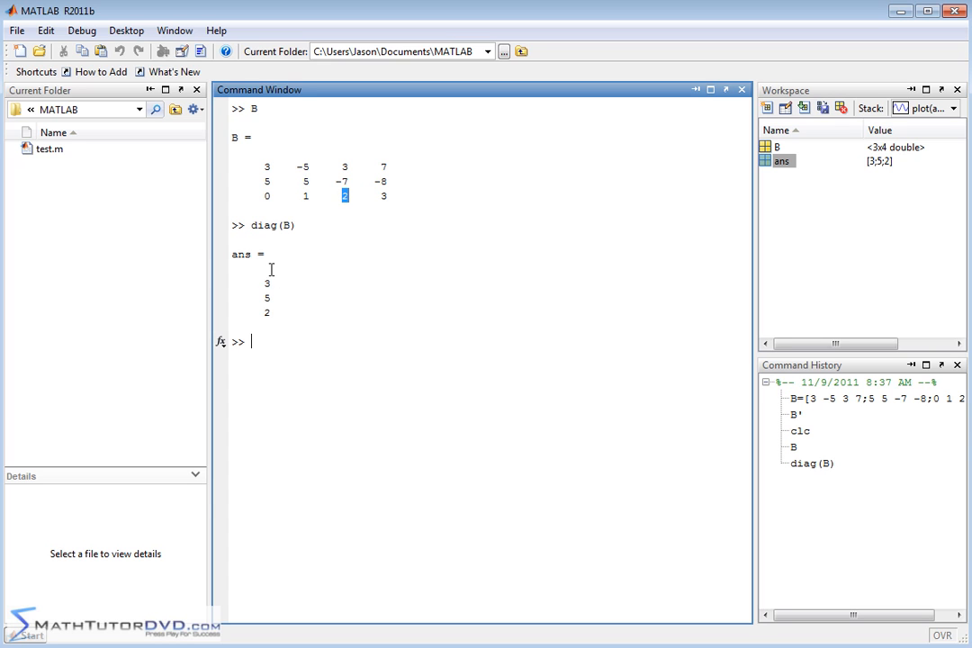
mouse_move(278, 323)
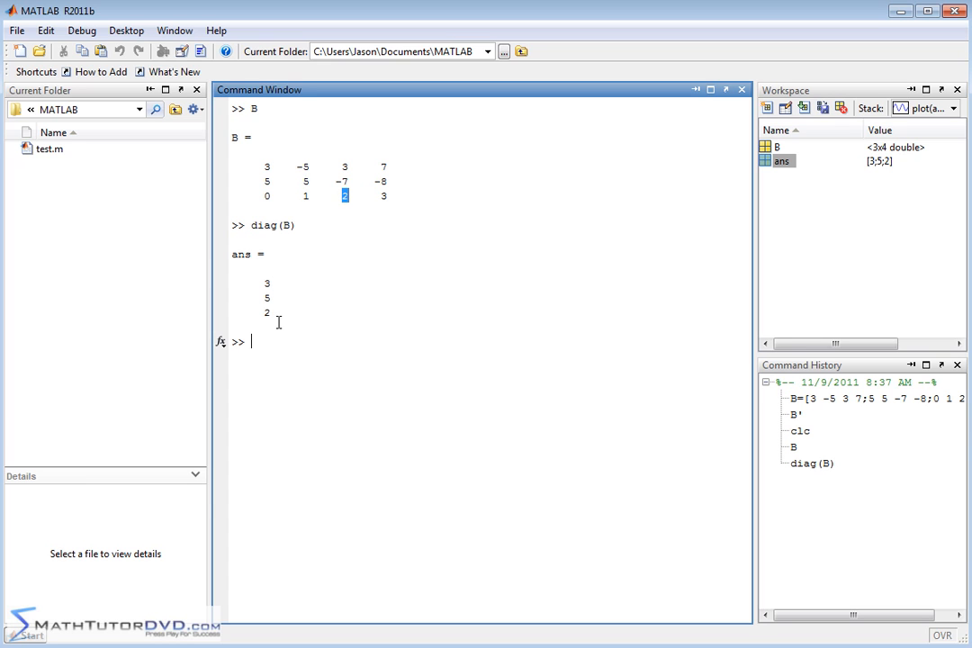
mouse_move(329, 222)
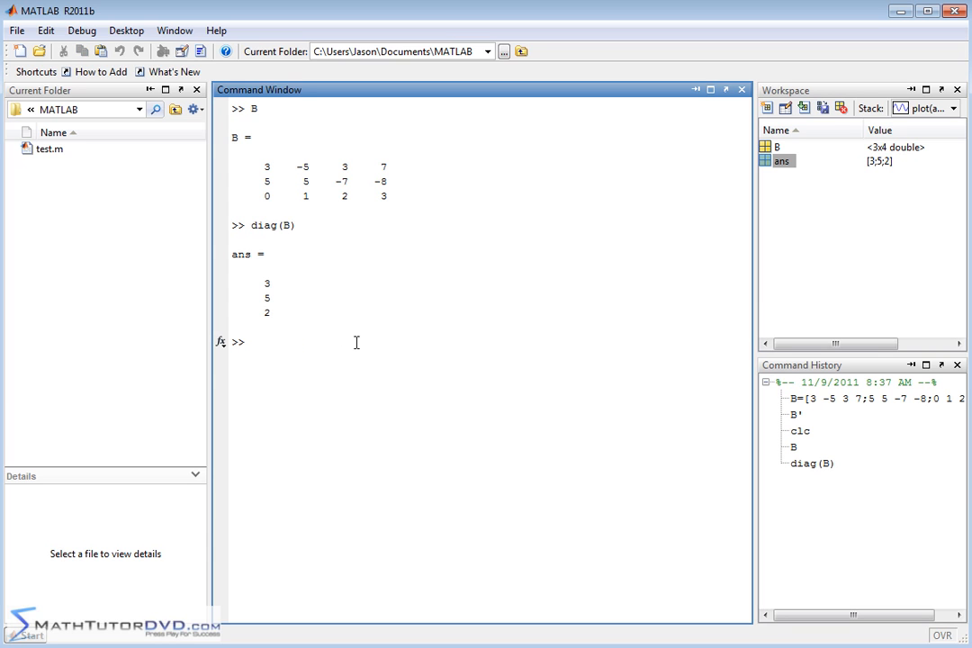
- Append a fourth row of 9s to B and run diag(B), giving 3, 5, 2, 9
type("B'")
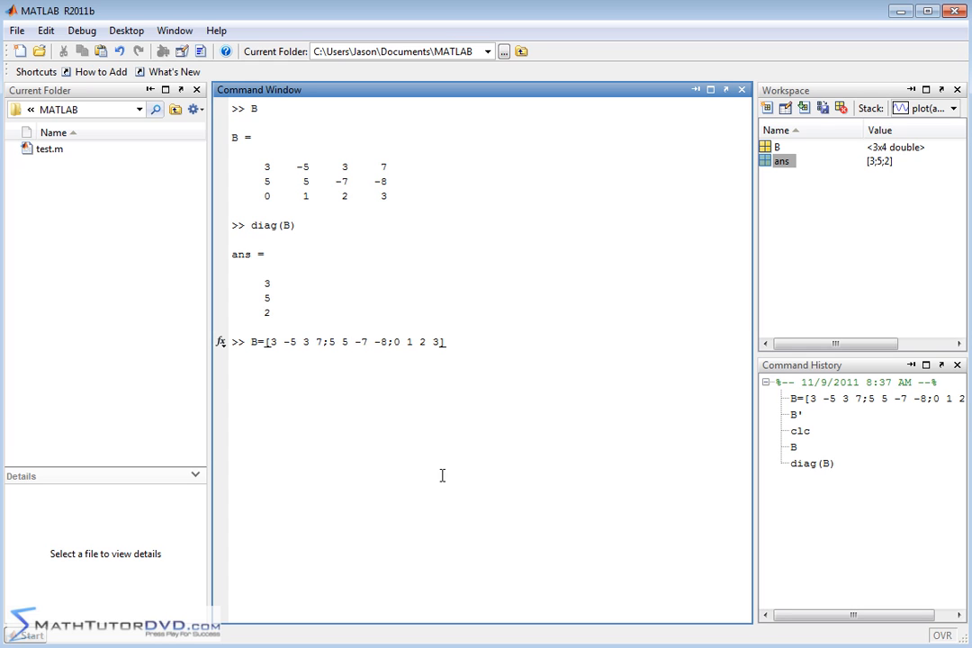
type(";")
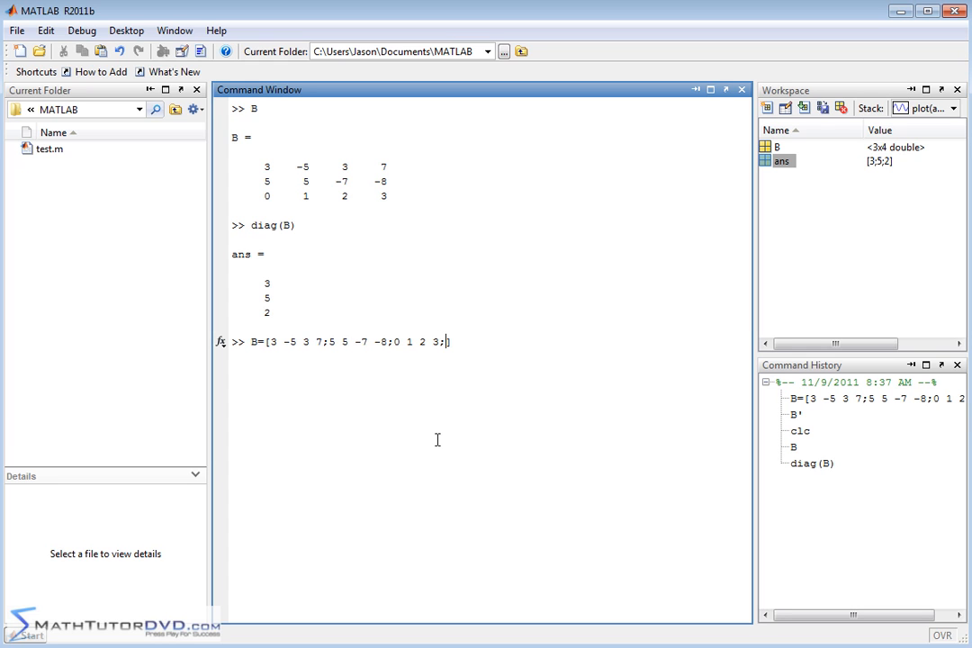
type("9 9 9")
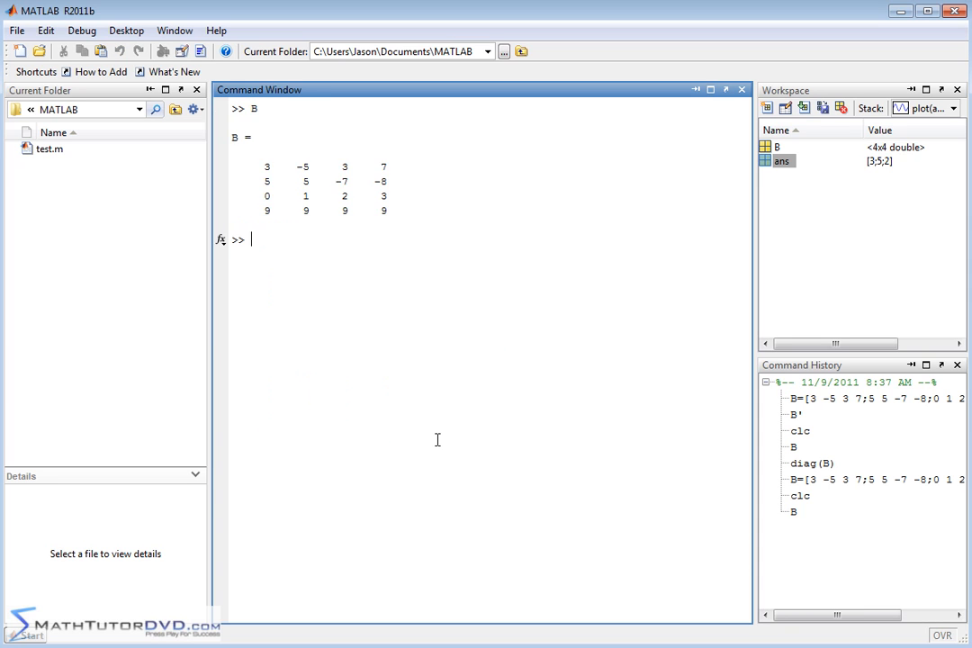
type("diag(B)")
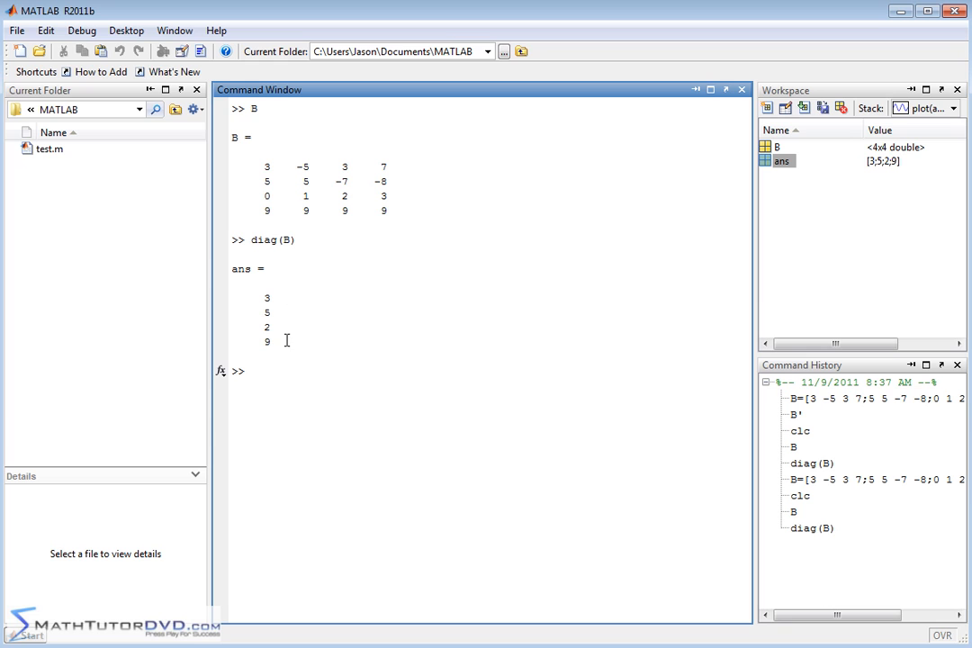
mouse_move(414, 214)
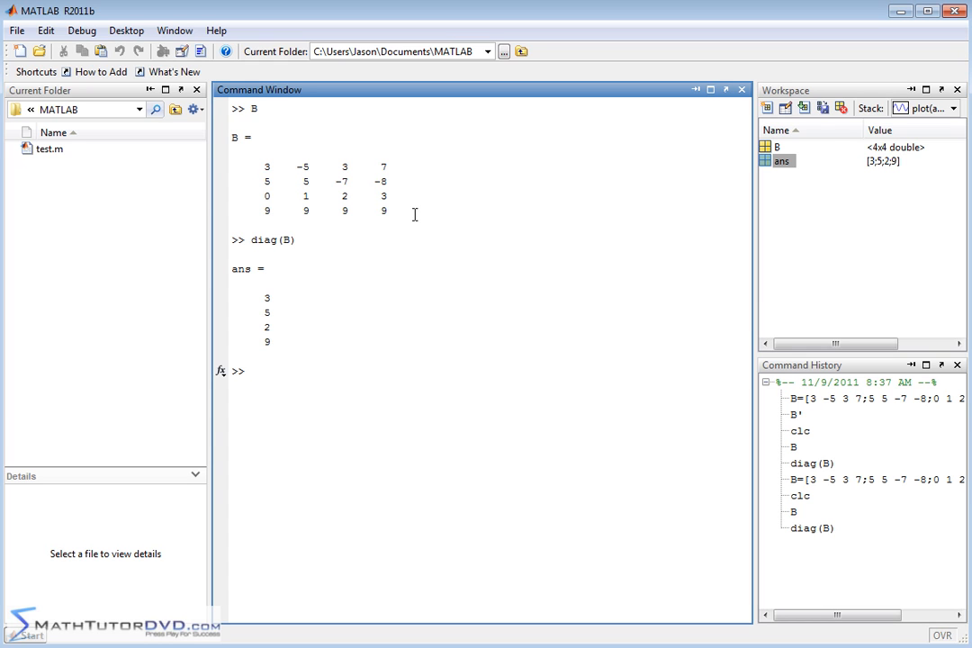
mouse_move(397, 223)
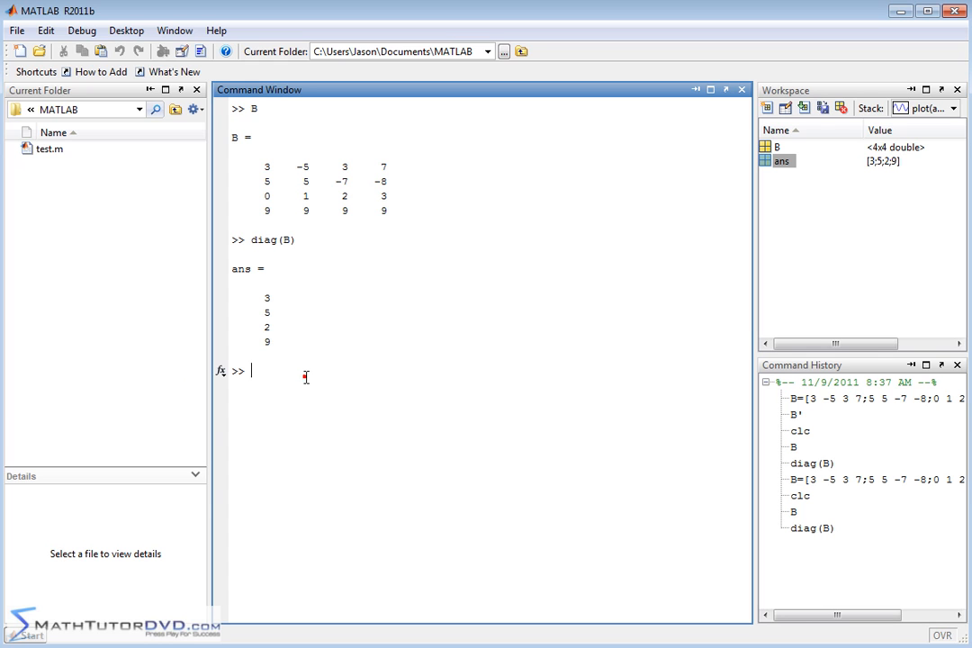
- Run clc and redisplay the 4-by-4 matrix B alone
type("cl")
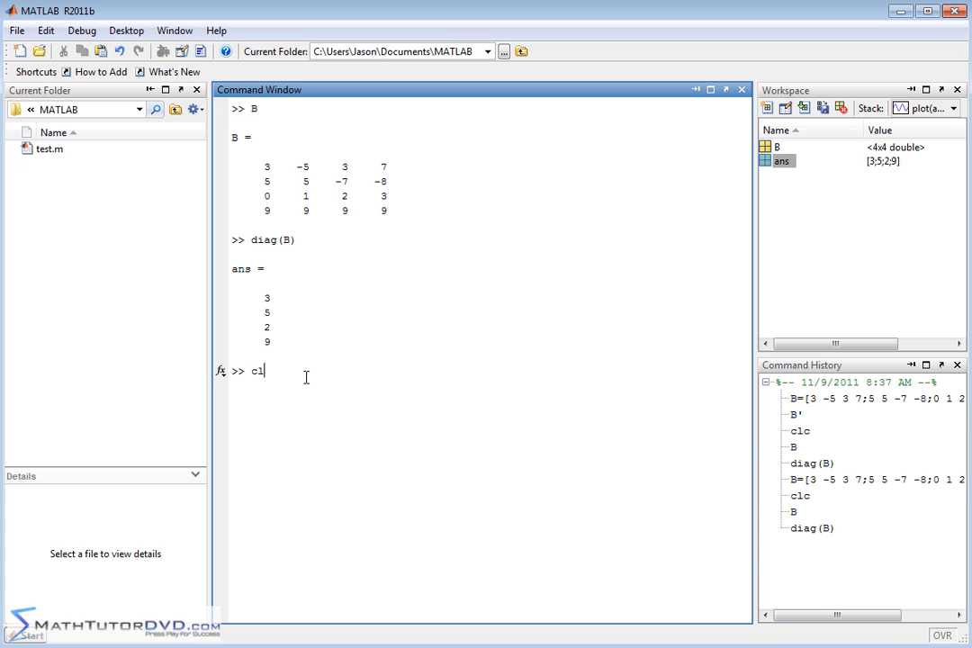
key("enter")
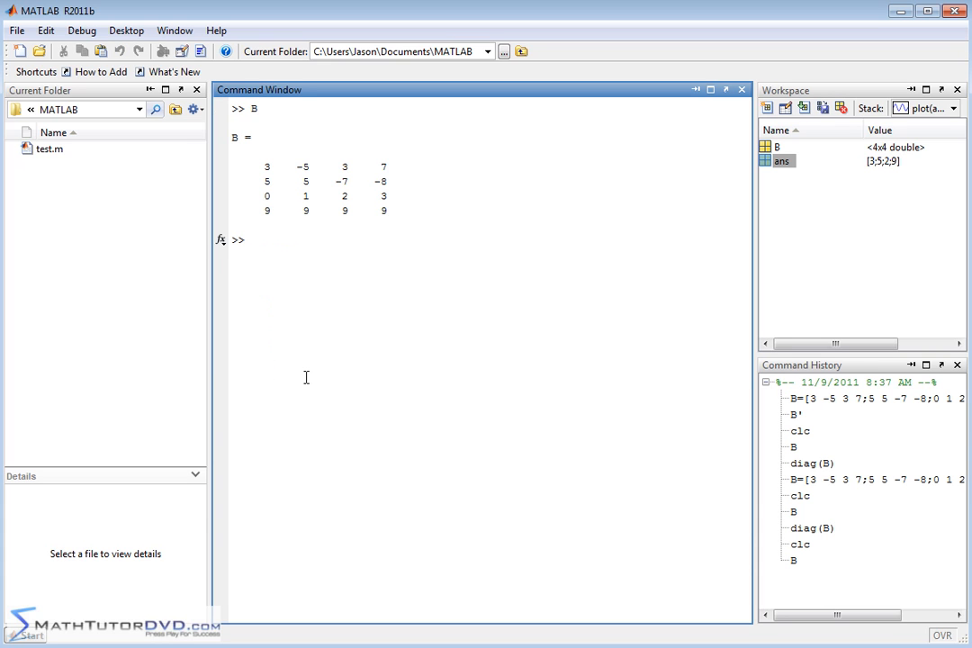
mouse_move(327, 157)
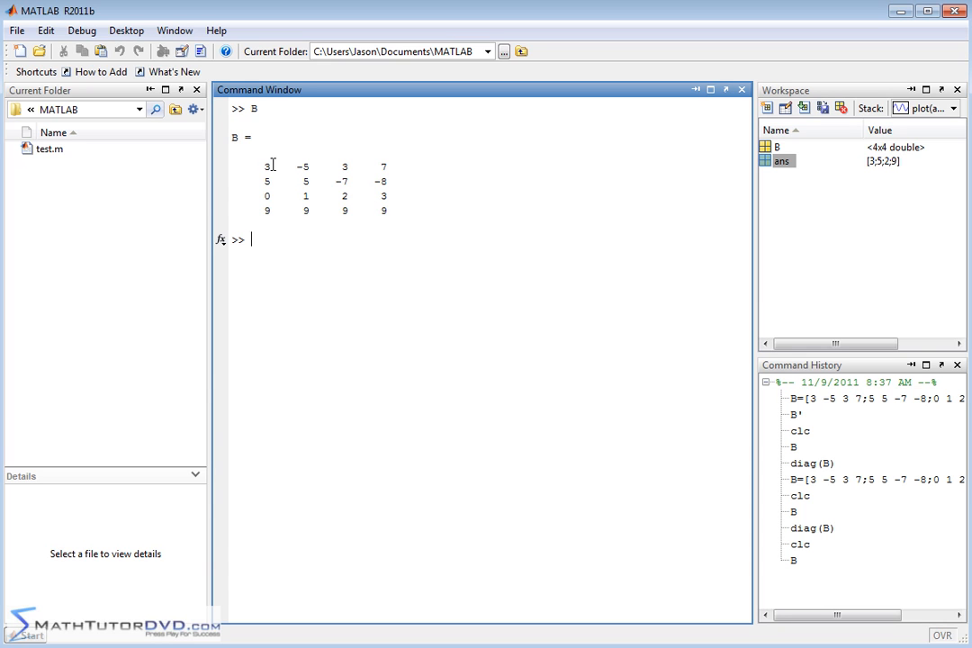
mouse_move(297, 164)
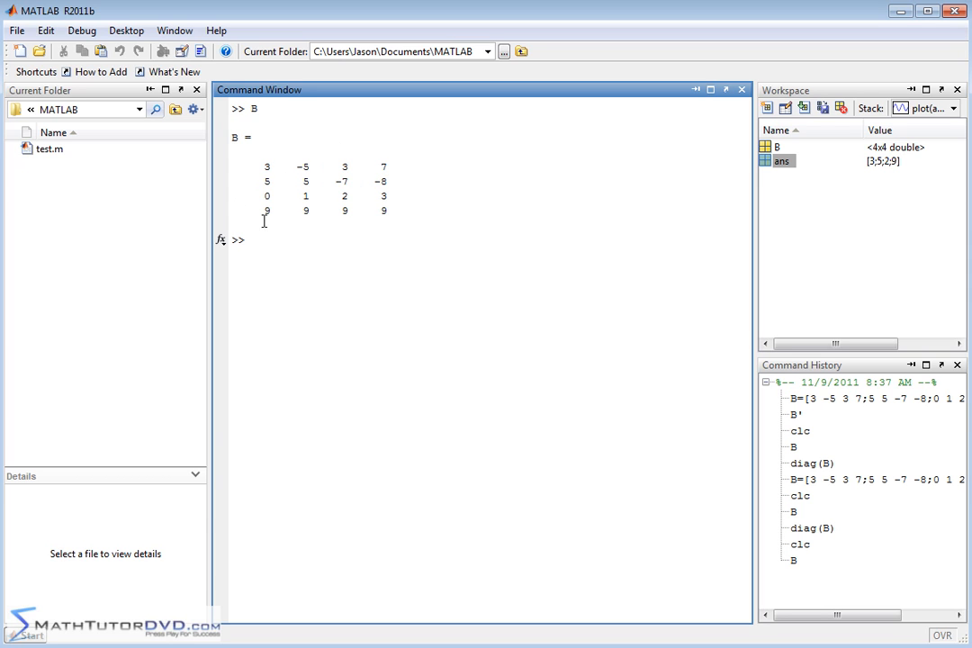
mouse_move(362, 236)
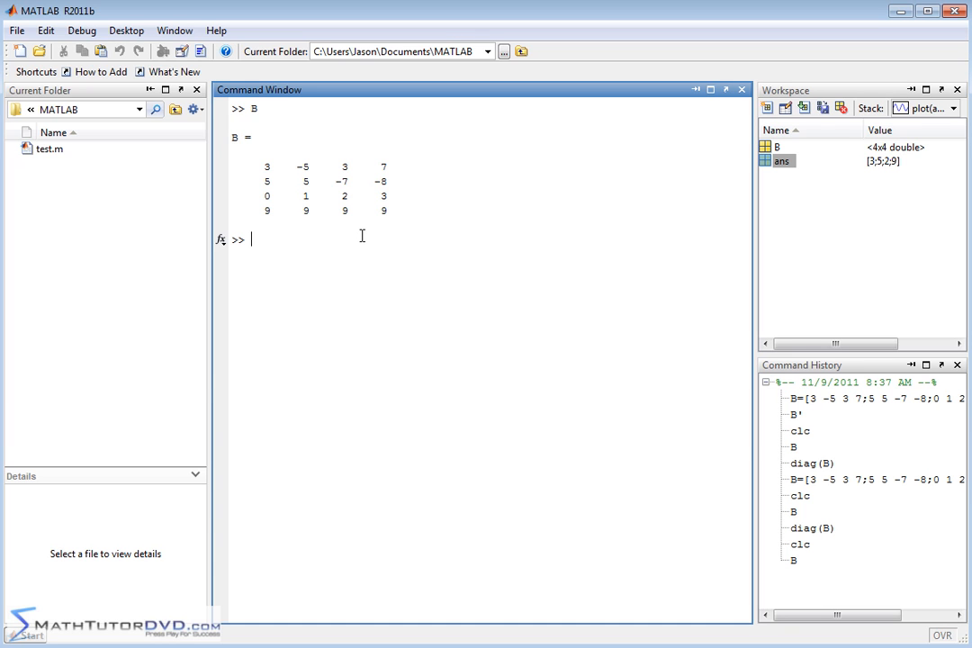
- Enter triu(B) to get B with zeros below the main diagonal
type("t")
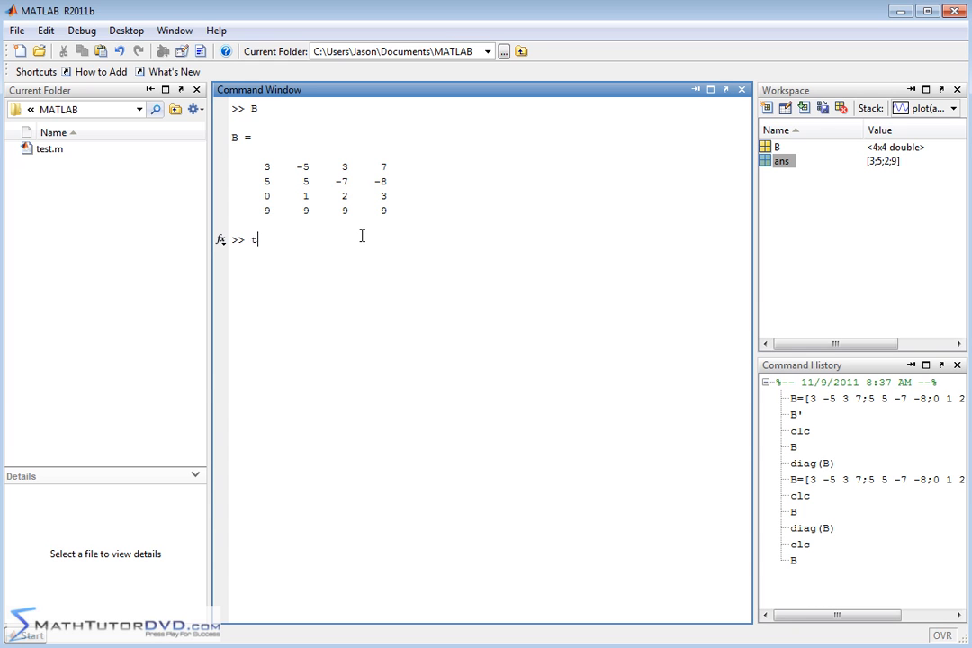
type("riu")
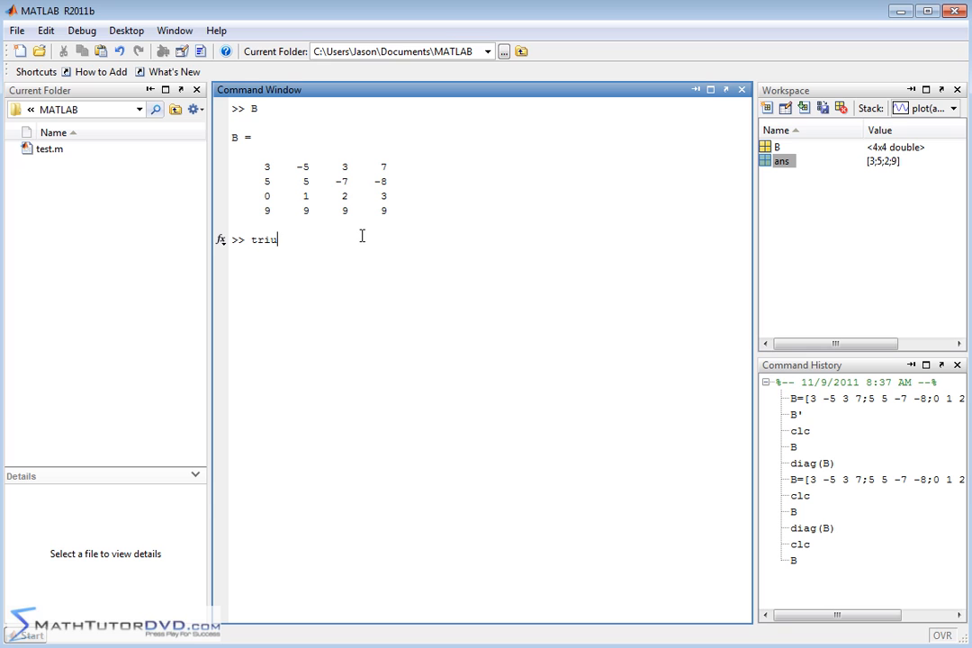
type("(B)")
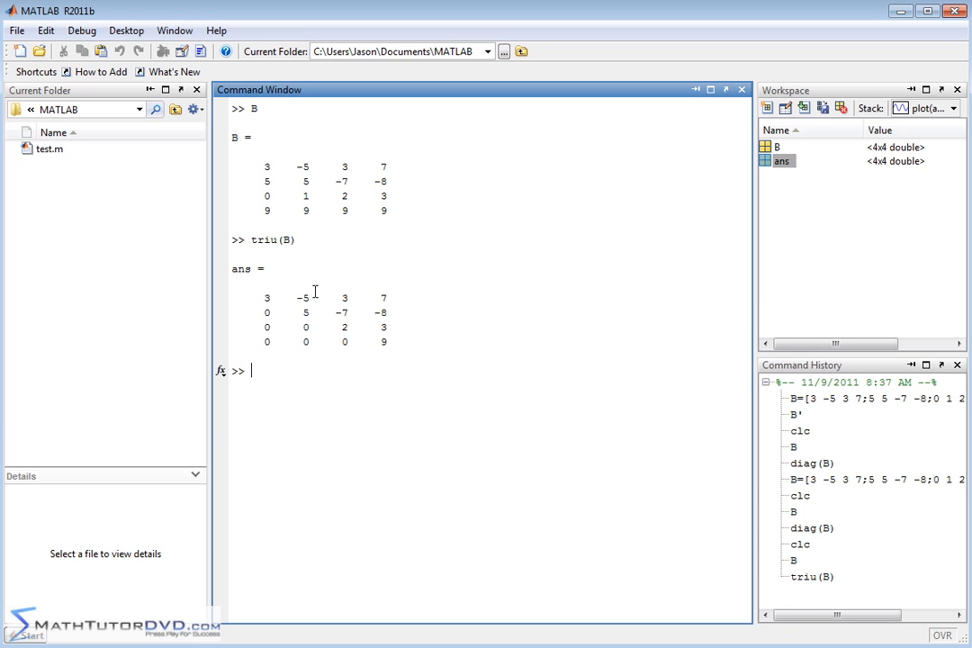
mouse_move(404, 338)
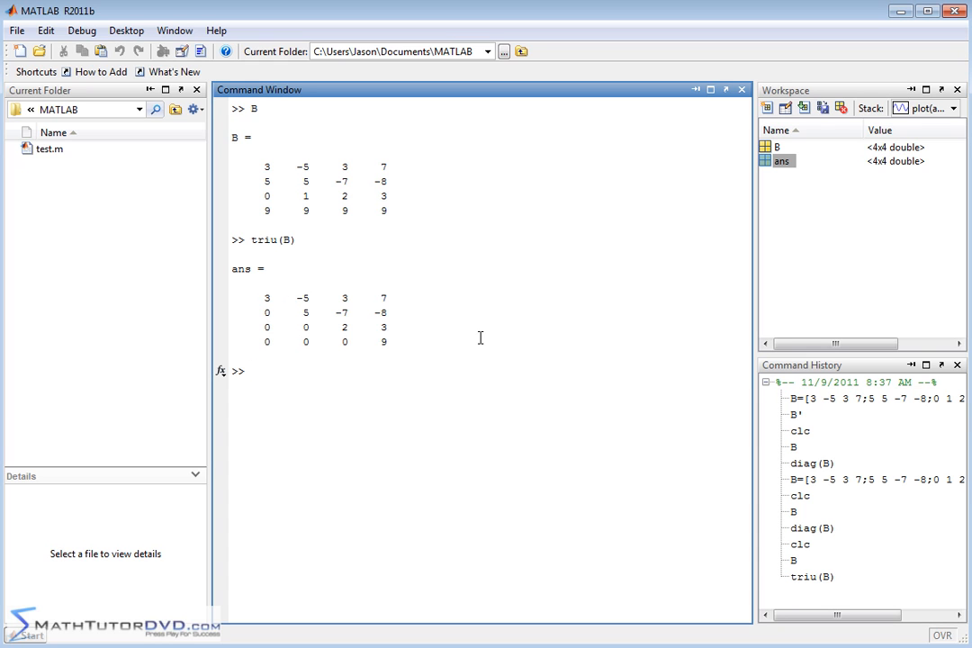
- Enter tril(B) to get B with zeros above the main diagonal
type("tr")
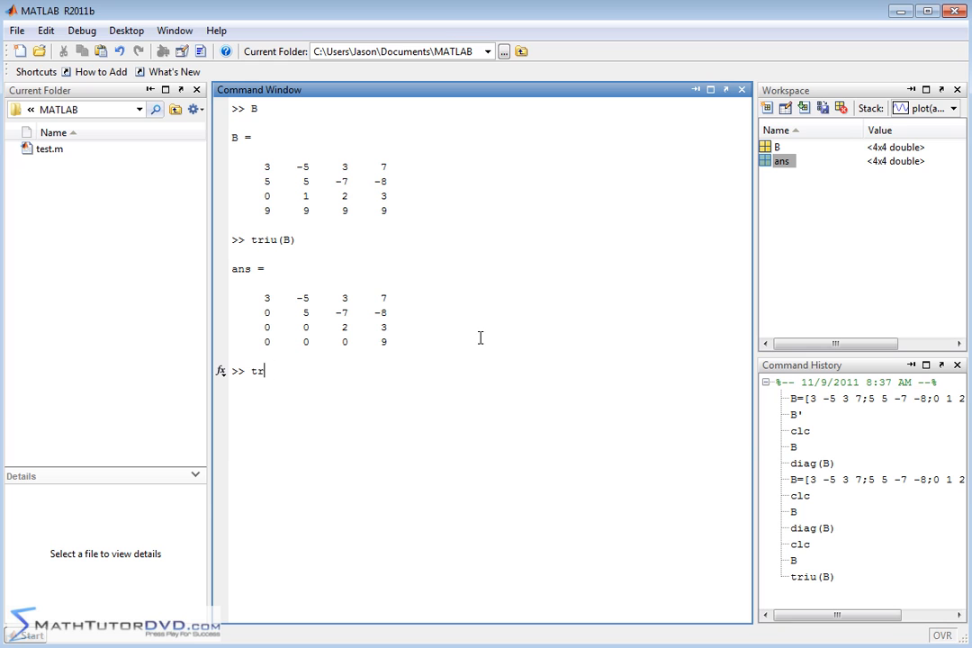
type("il")
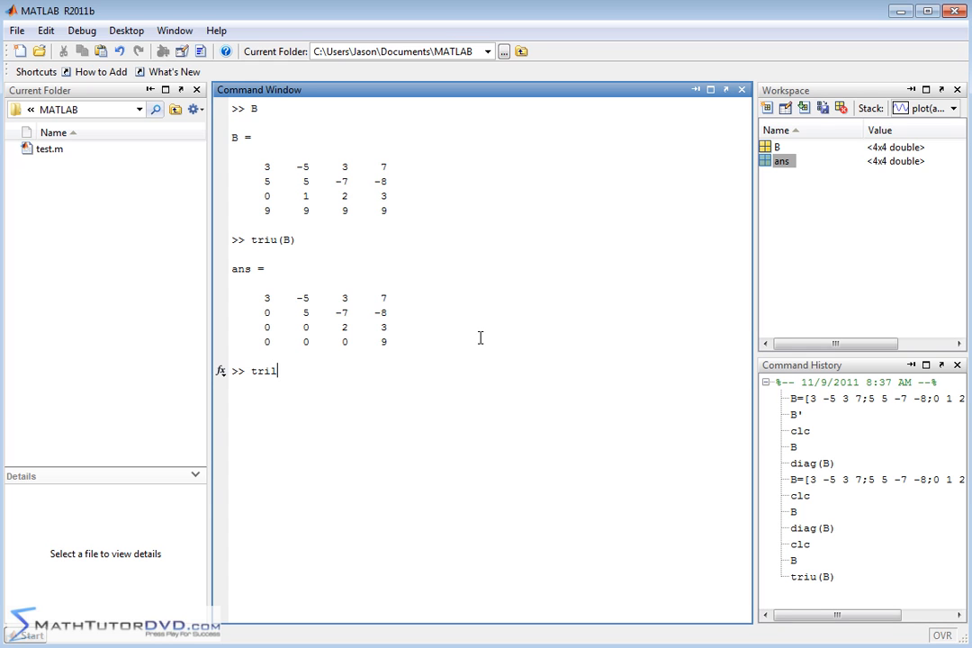
type("(B)")
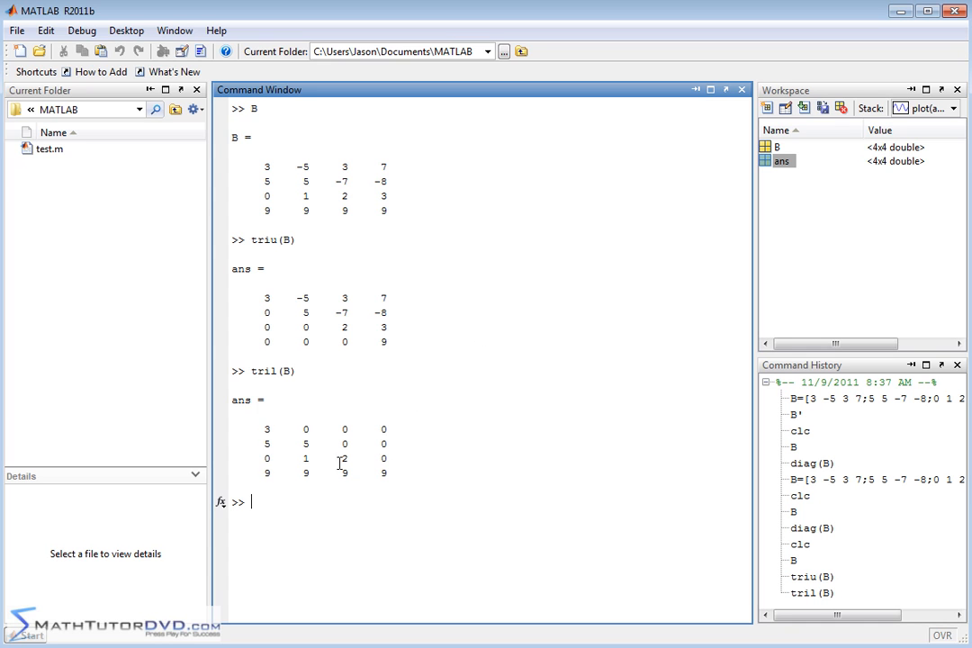
mouse_move(528, 393)
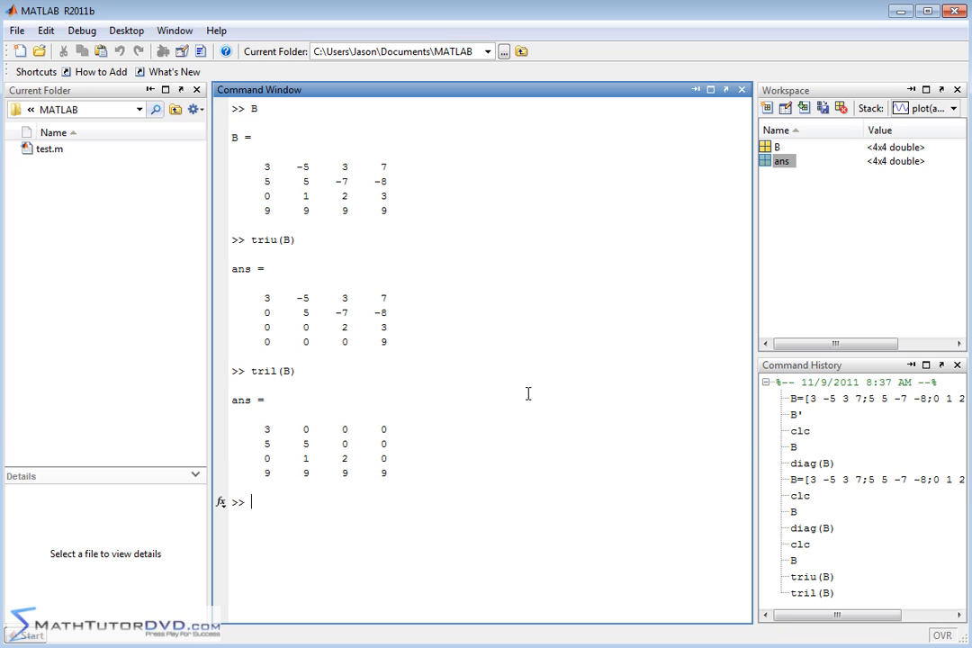
mouse_move(358, 236)
type("B")
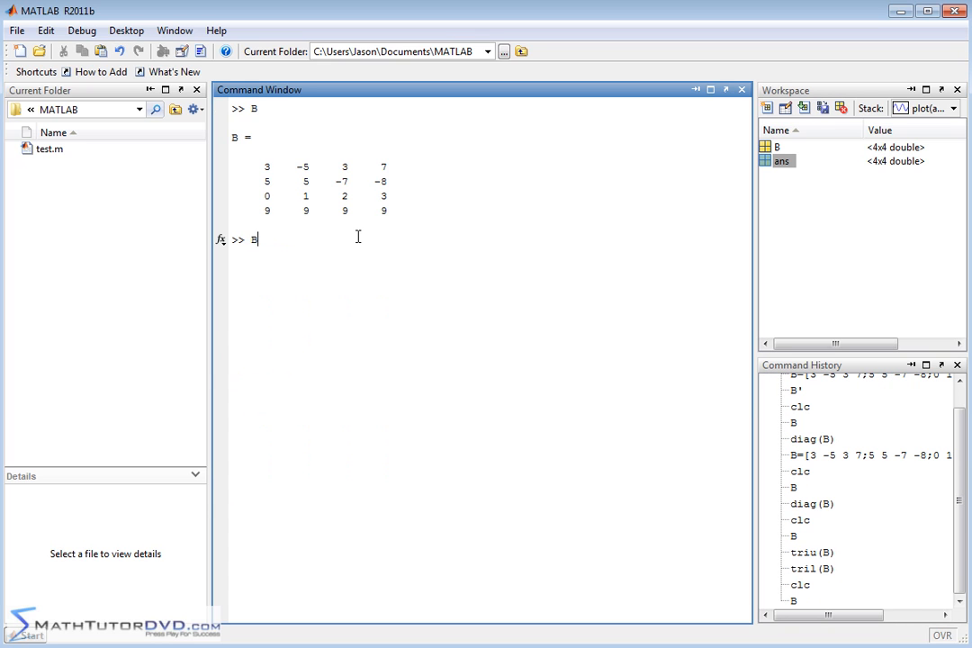
- Run B' to show the 4-by-4 transpose of B as ans
type("'")
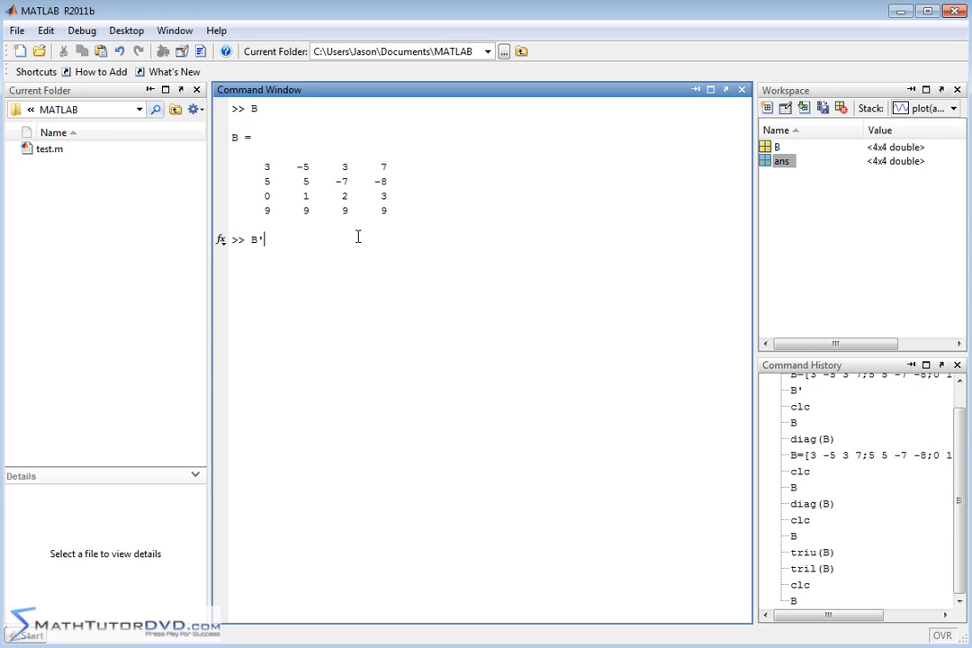
key("enter")
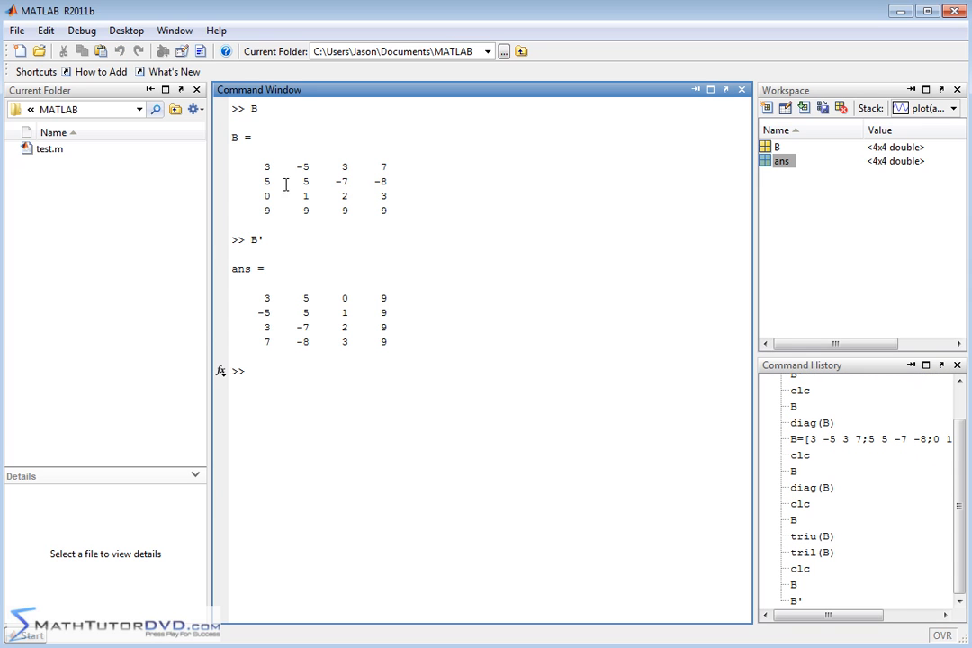
mouse_move(254, 171)
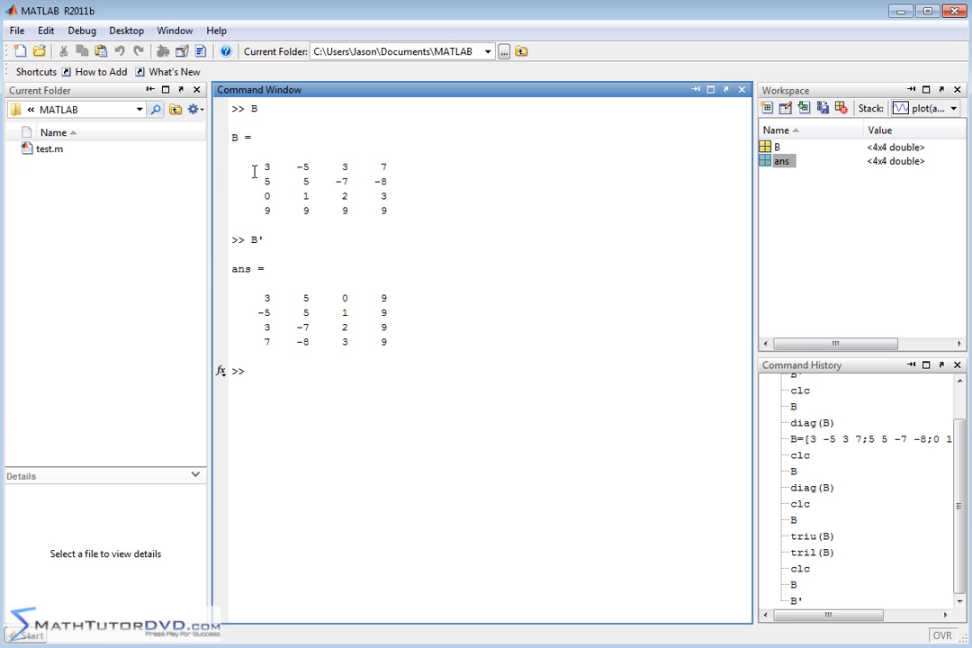
mouse_move(440, 164)
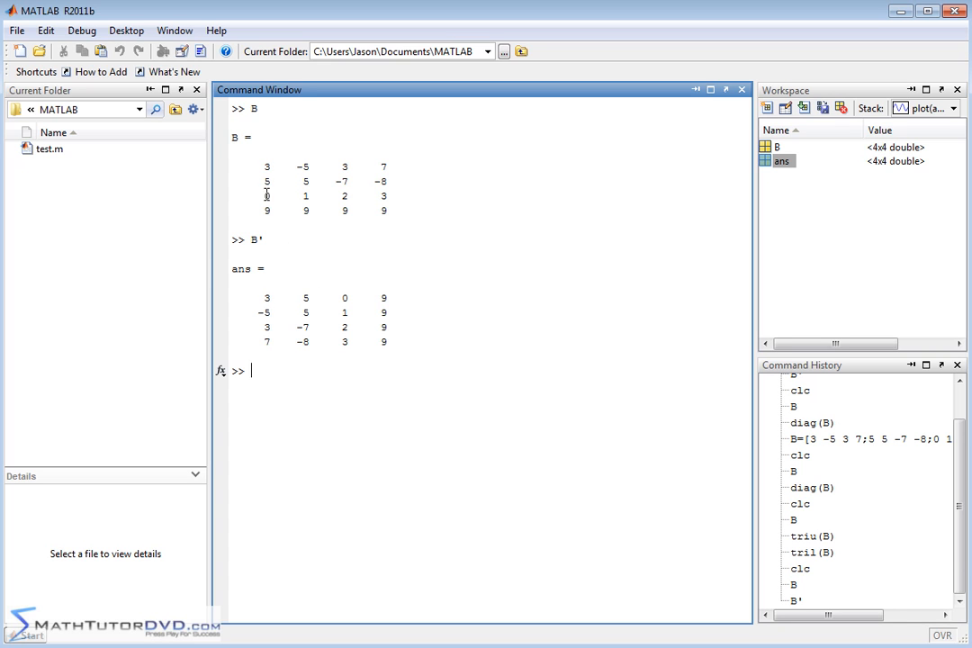
mouse_move(319, 412)
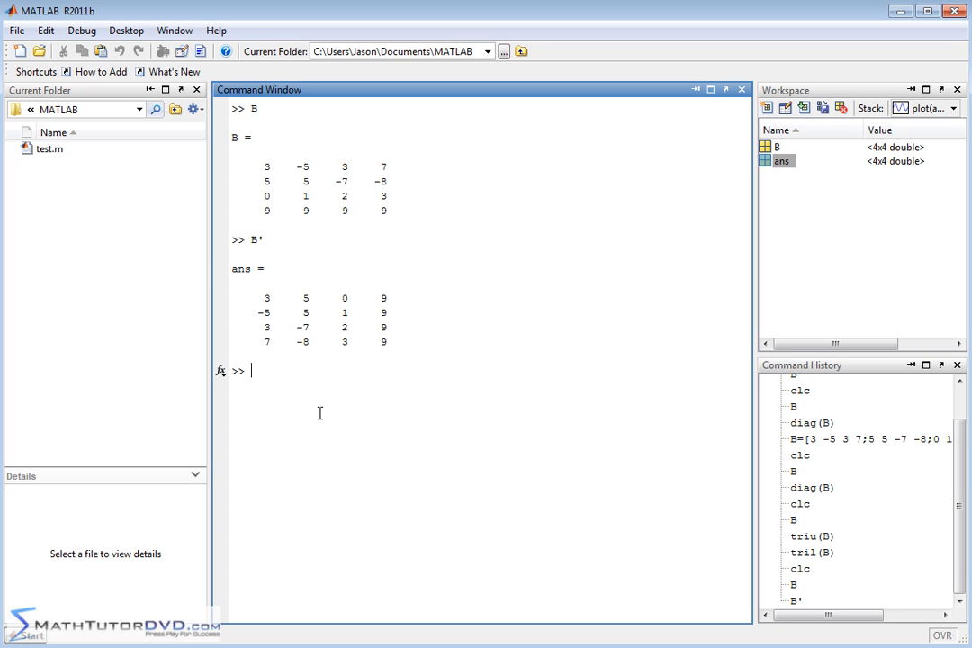
mouse_move(436, 401)
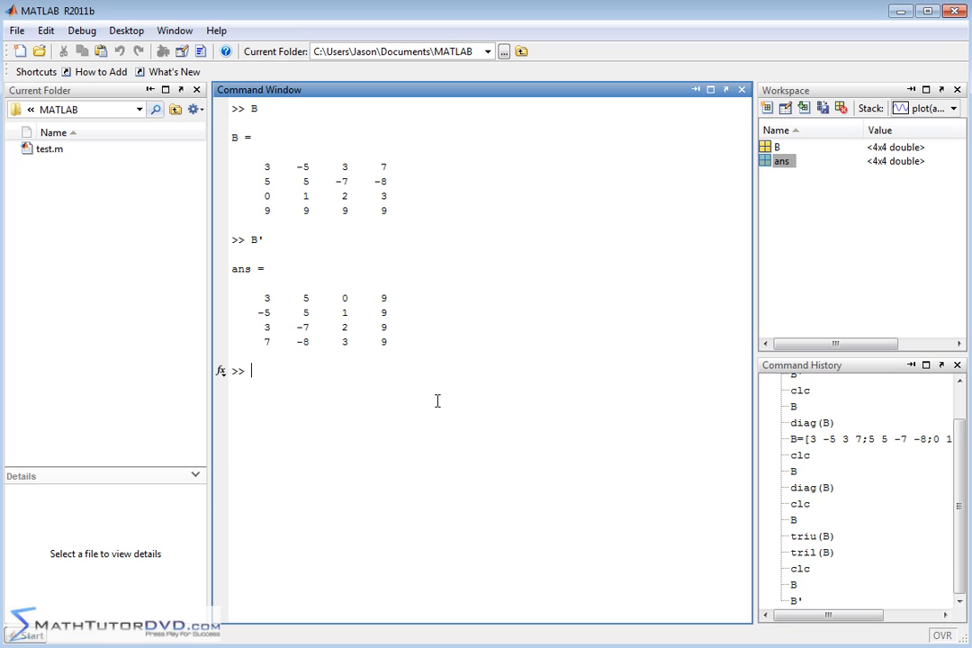
- Enter ans' to transpose the result back into the original B
type("ans'")
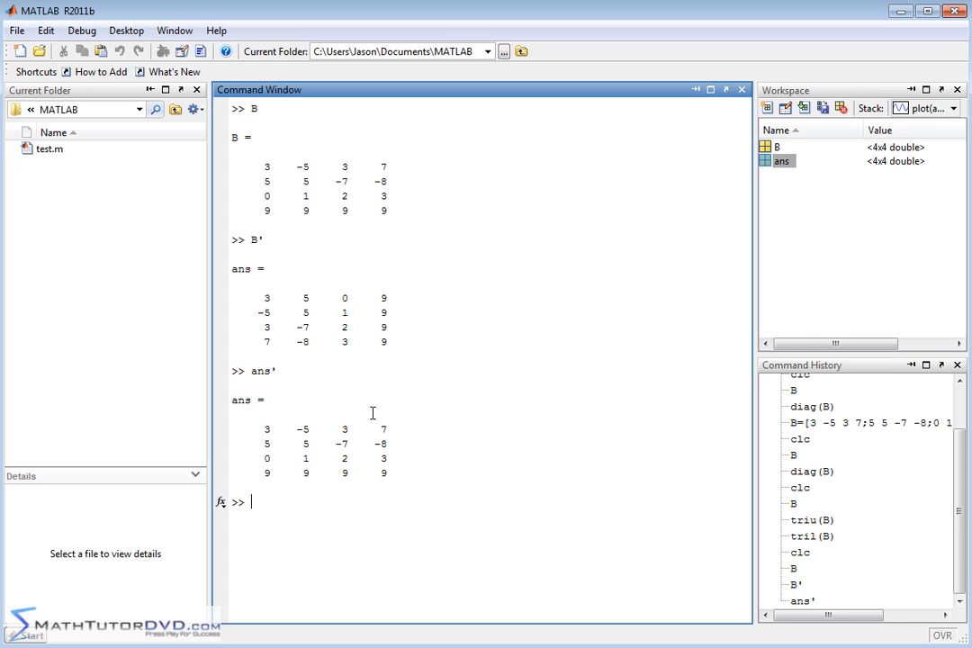
- Enter diag(B') to return the transpose's diagonal 3, 5, 2, 9
type("diag")
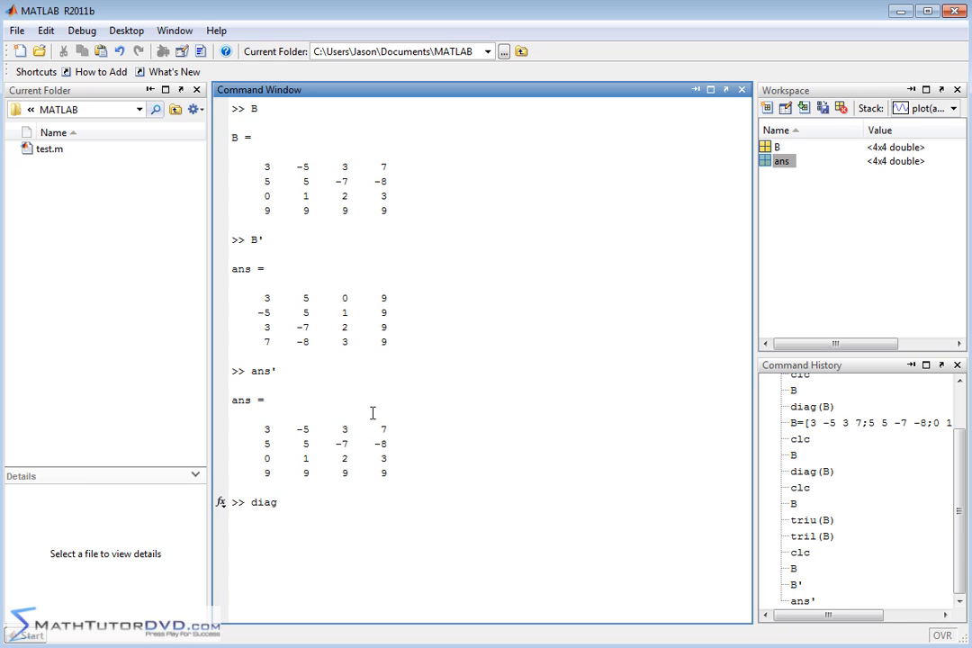
type("(B")
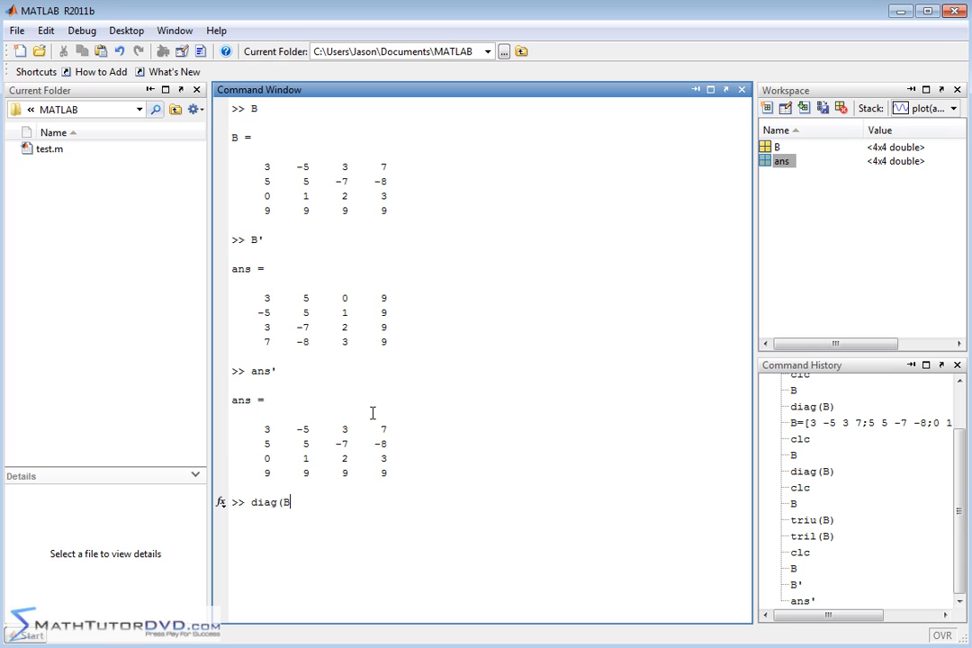
type("'")
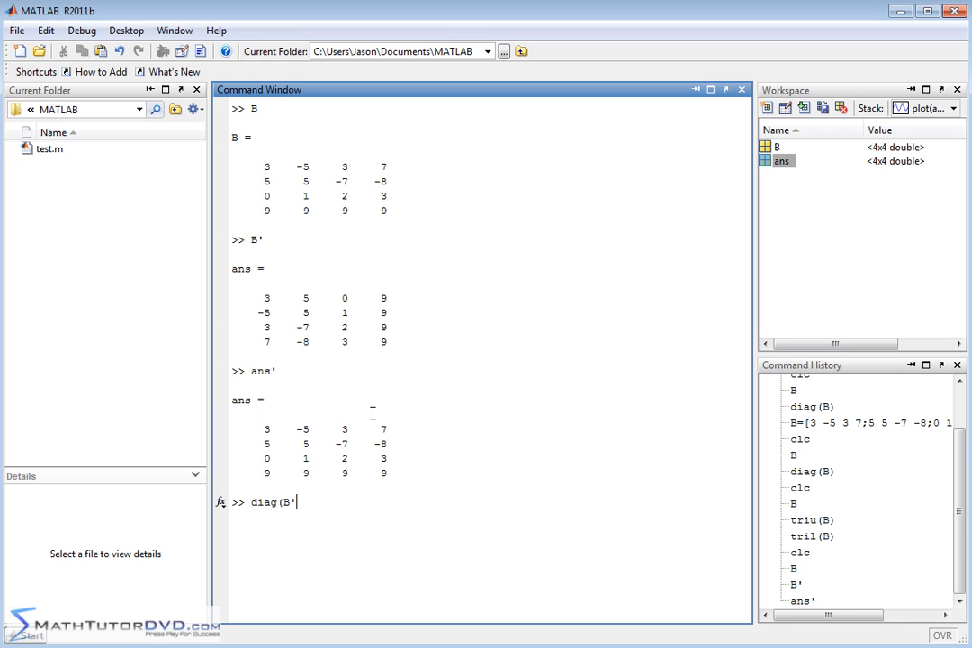
type(")")
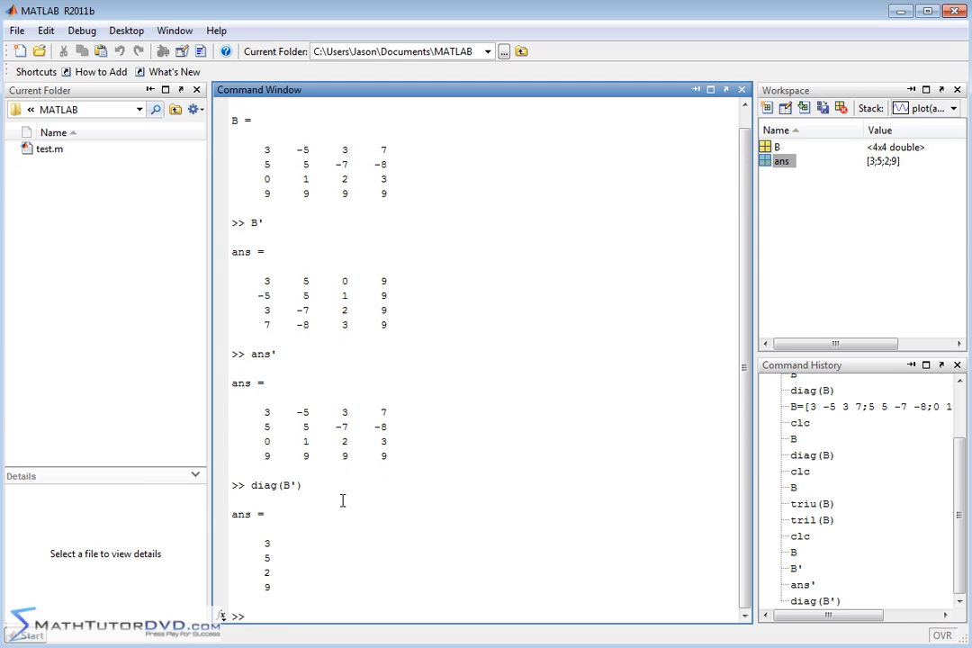
- Enter diag(B) to confirm B's diagonal is also 3, 5, 2, 9
type("dia")
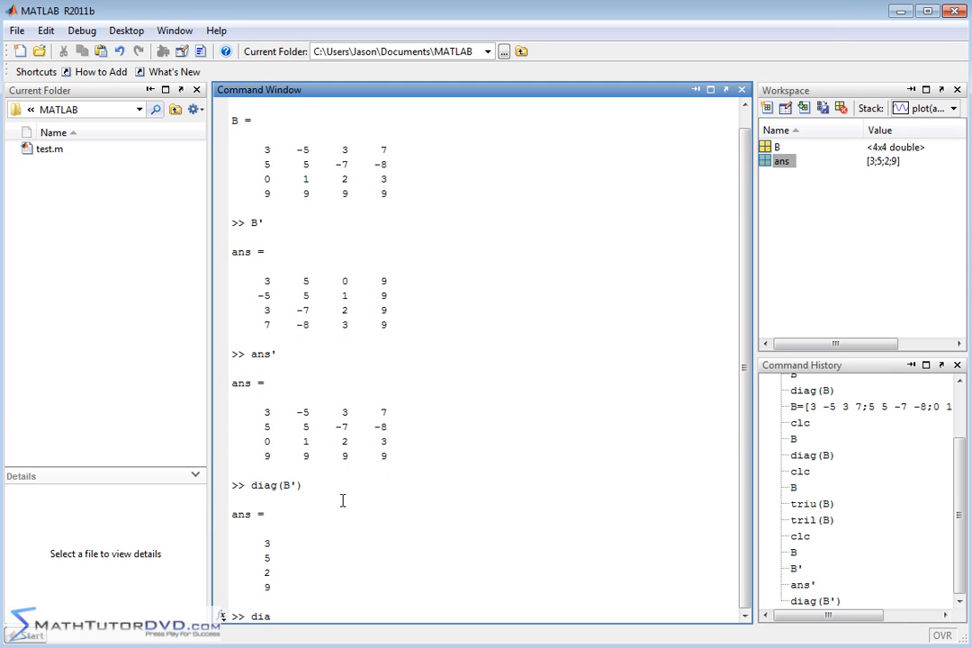
type("g(")
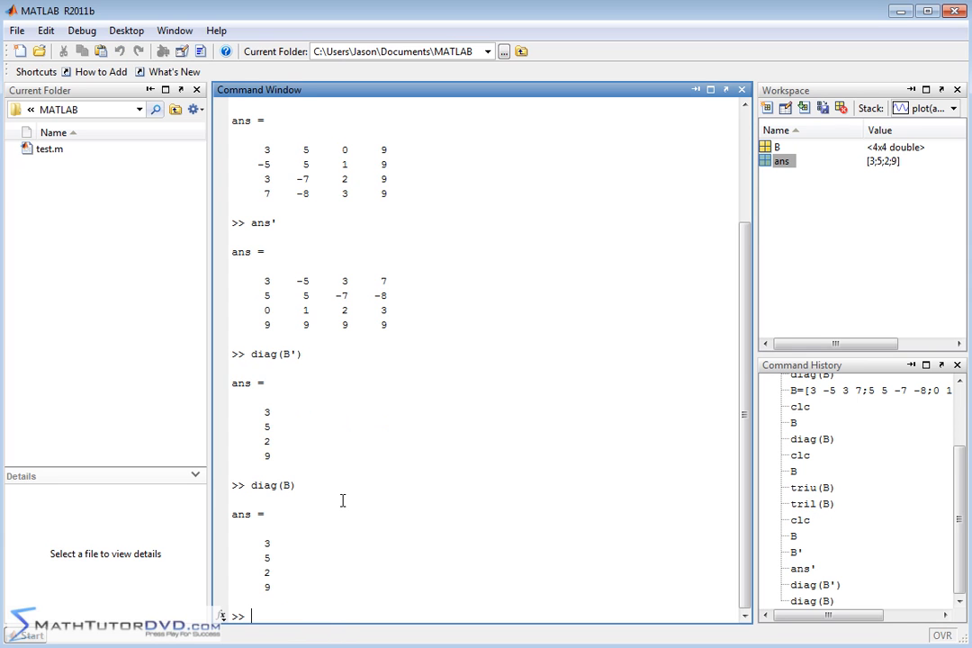
mouse_move(273, 466)
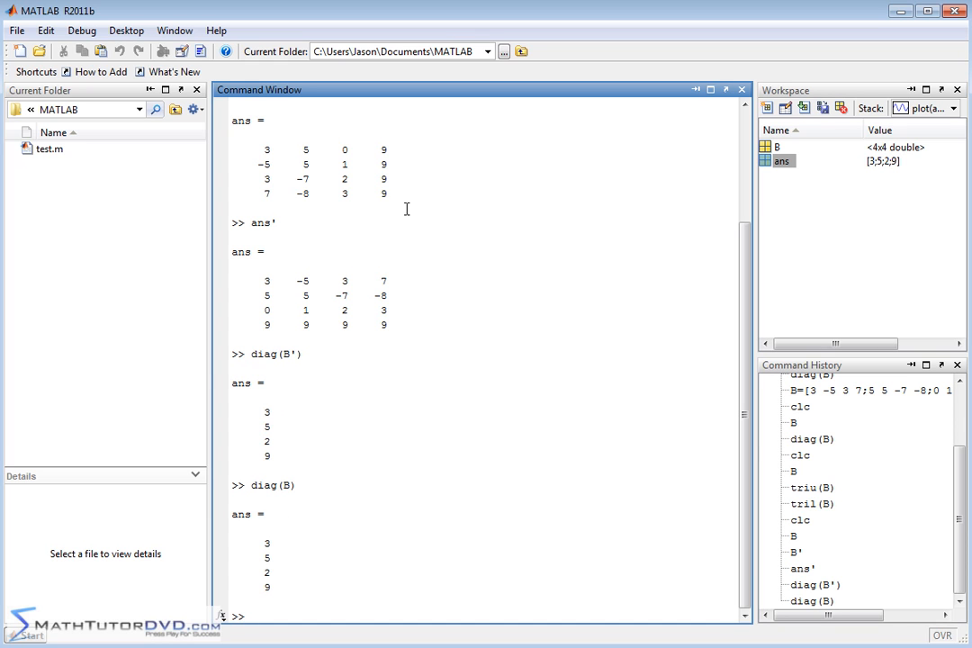
mouse_move(284, 432)
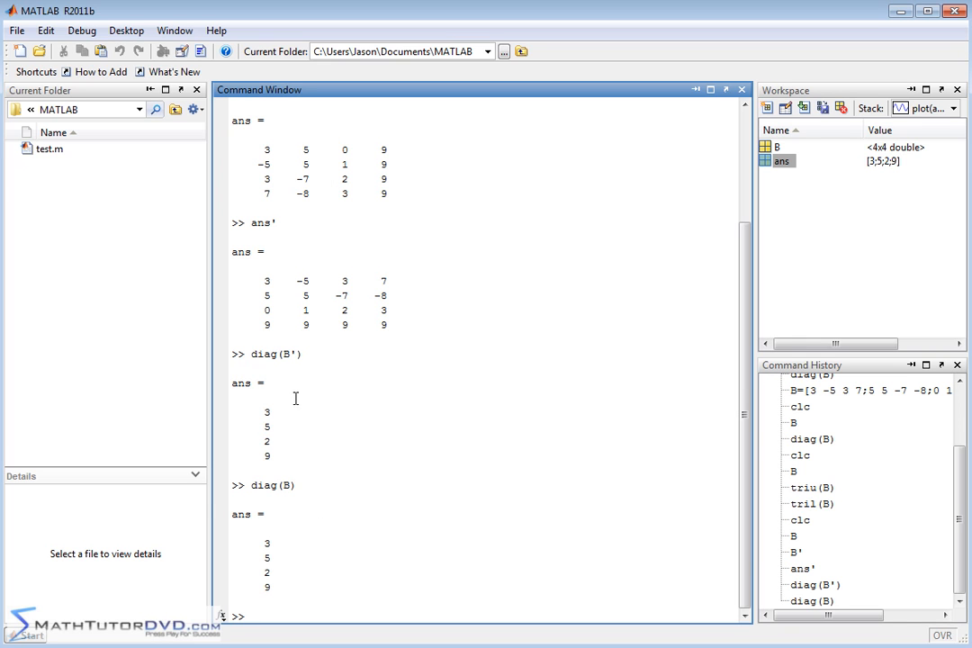
mouse_move(297, 576)
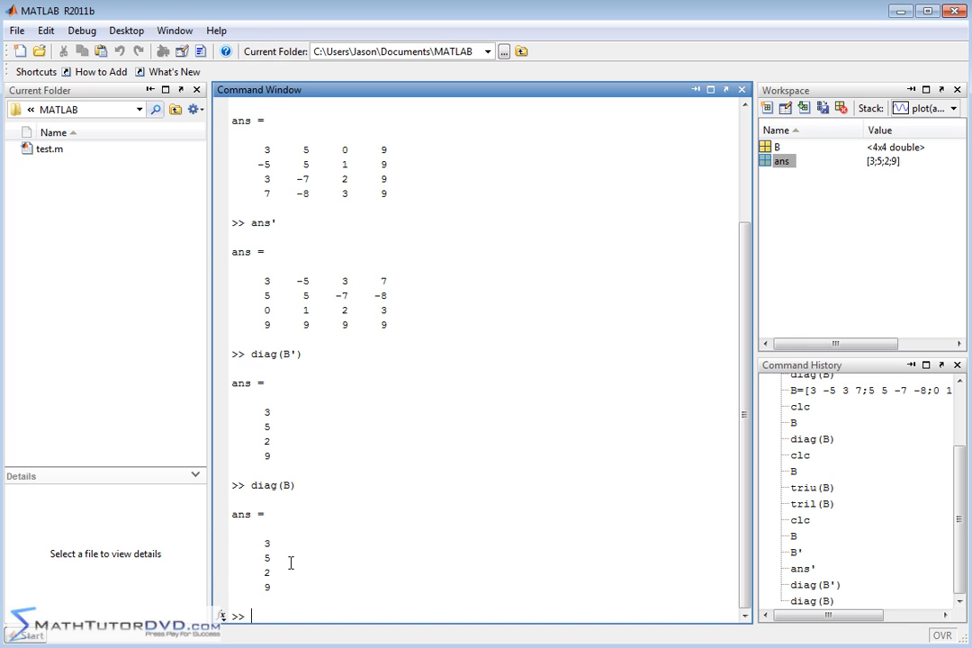
mouse_move(543, 360)
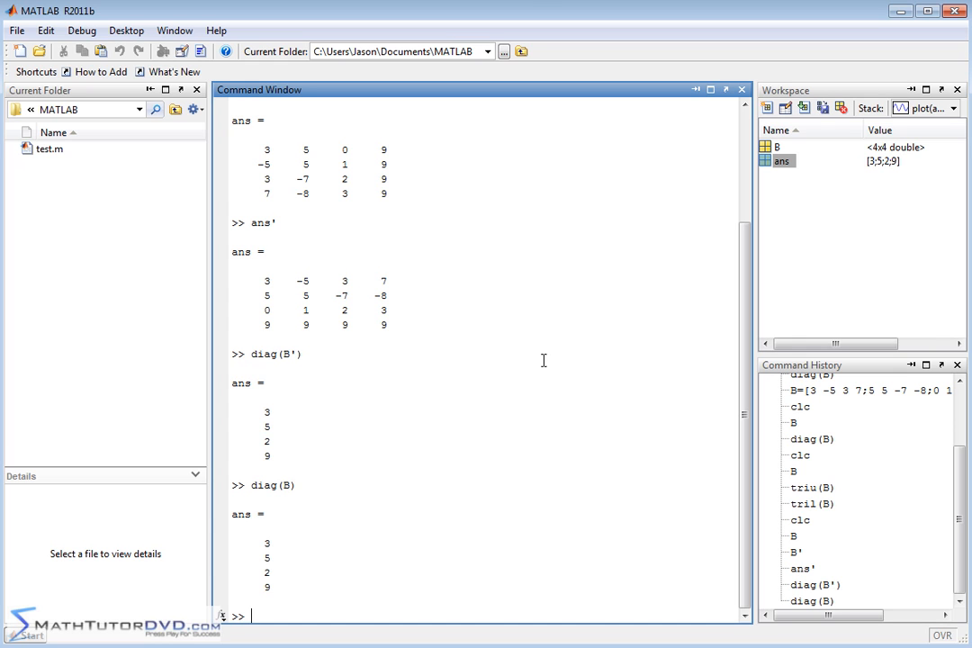